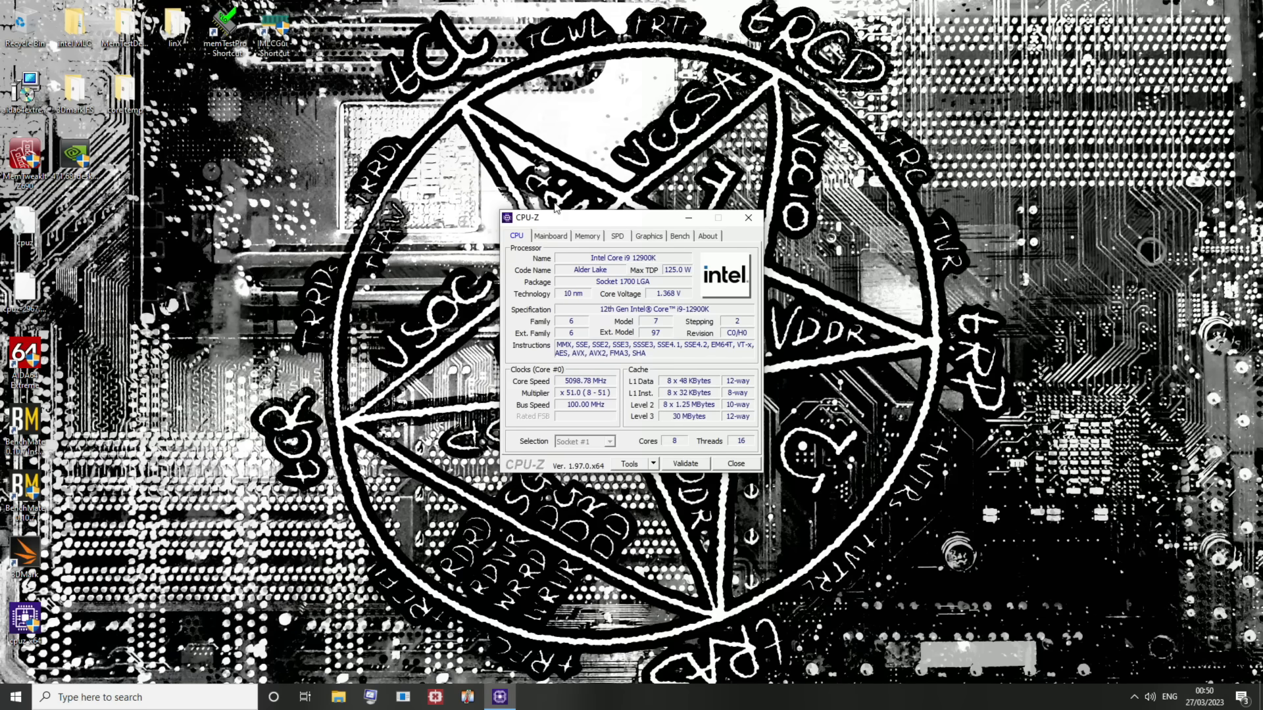
- Show CPU-Z's Memory details: 32 GB quad-channel DDR5-3200 at CL28-37-37-28, 1T
left_click(586, 235)
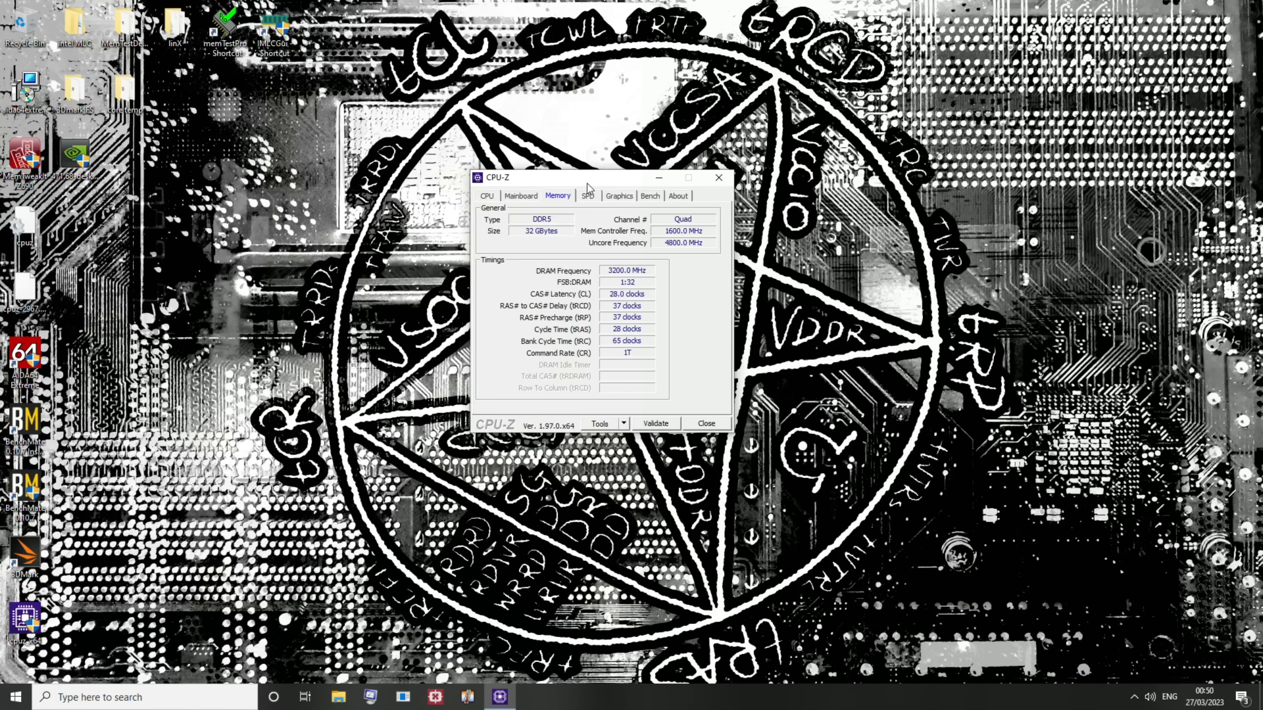
mouse_move(635, 330)
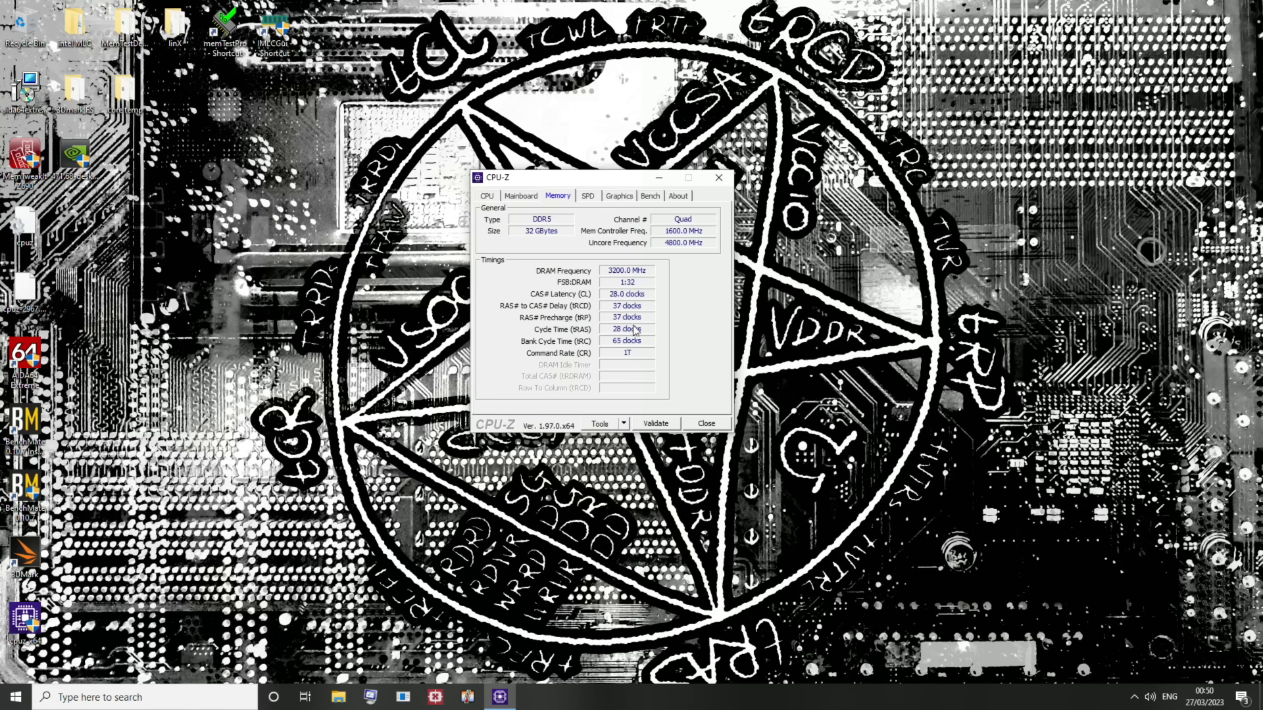
mouse_move(641, 266)
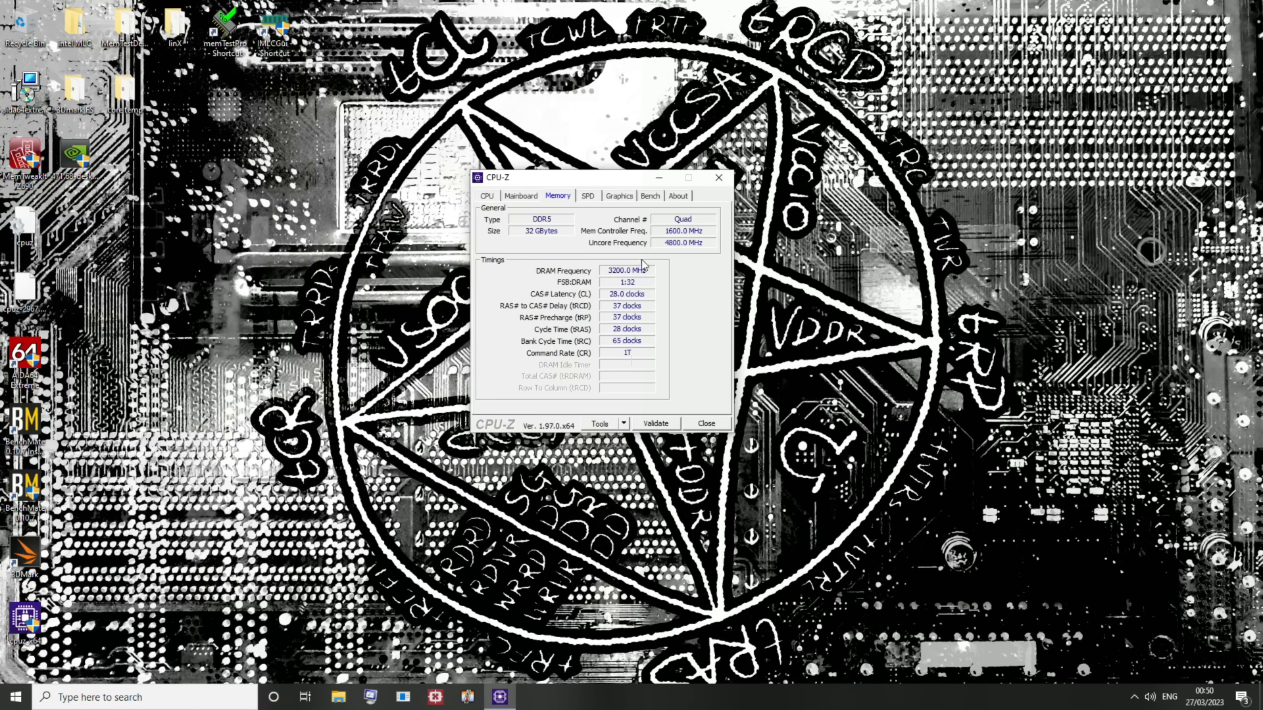
mouse_move(639, 336)
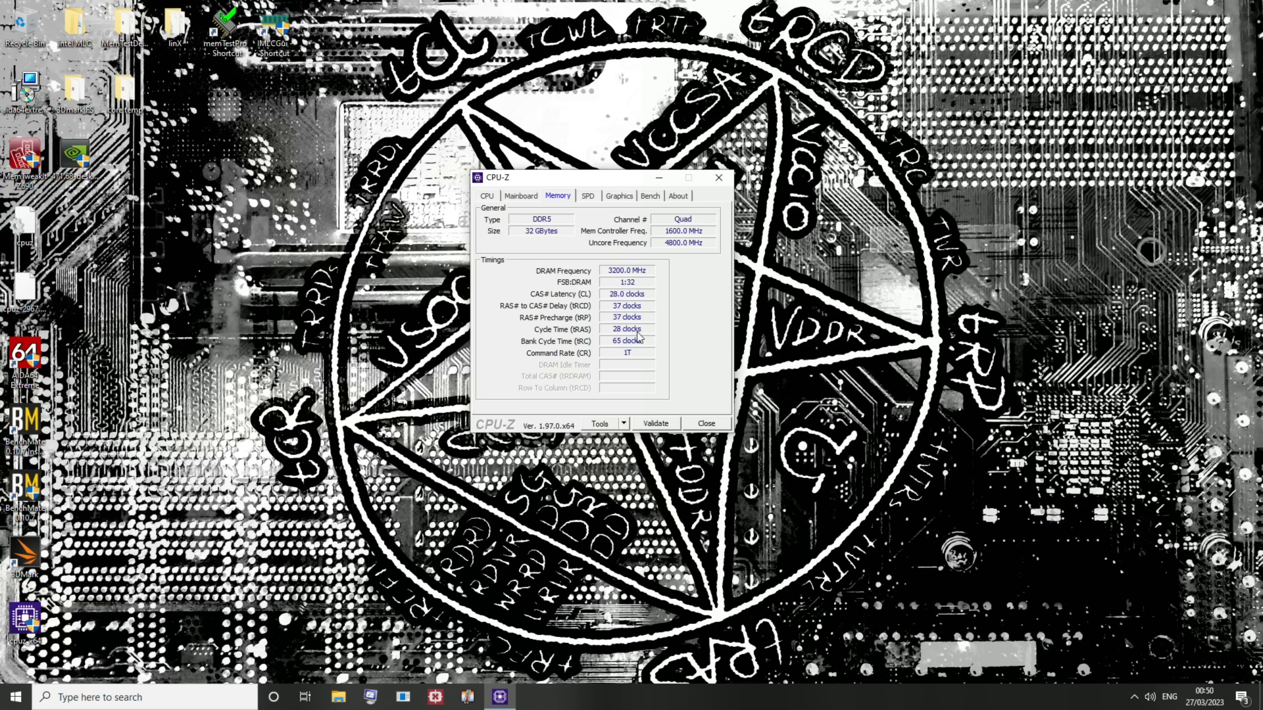
mouse_move(637, 277)
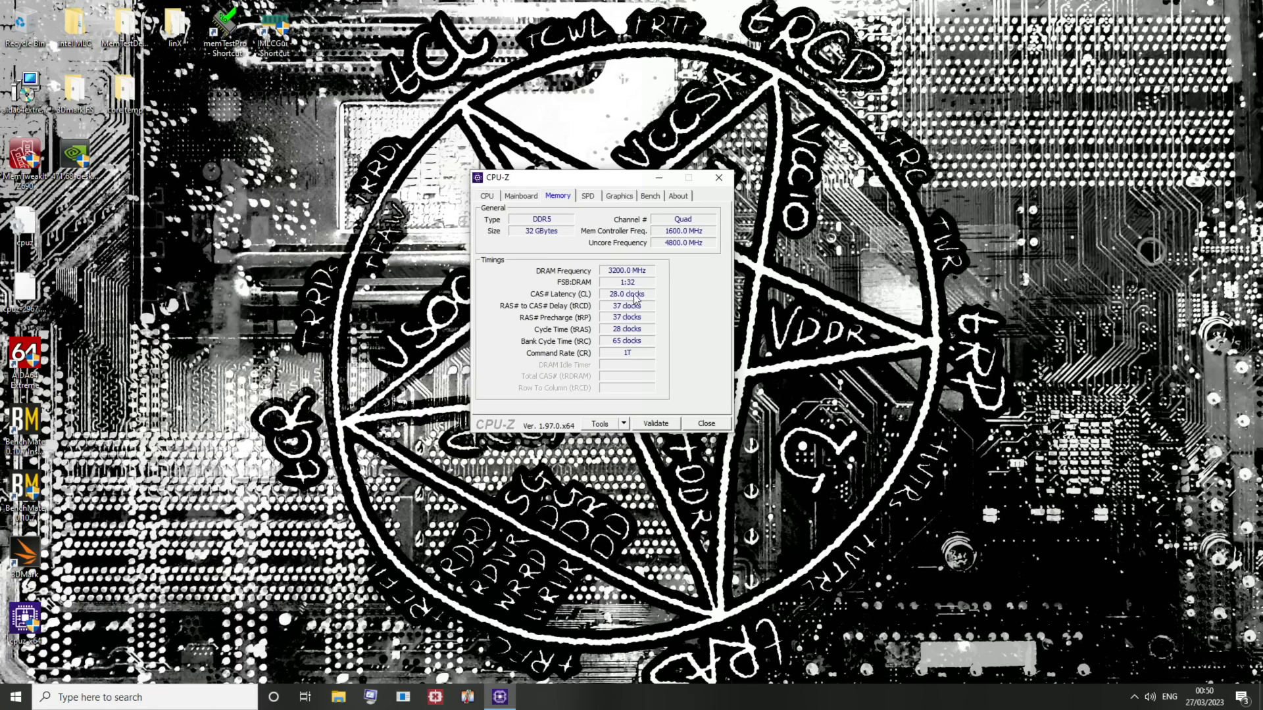
mouse_move(630, 230)
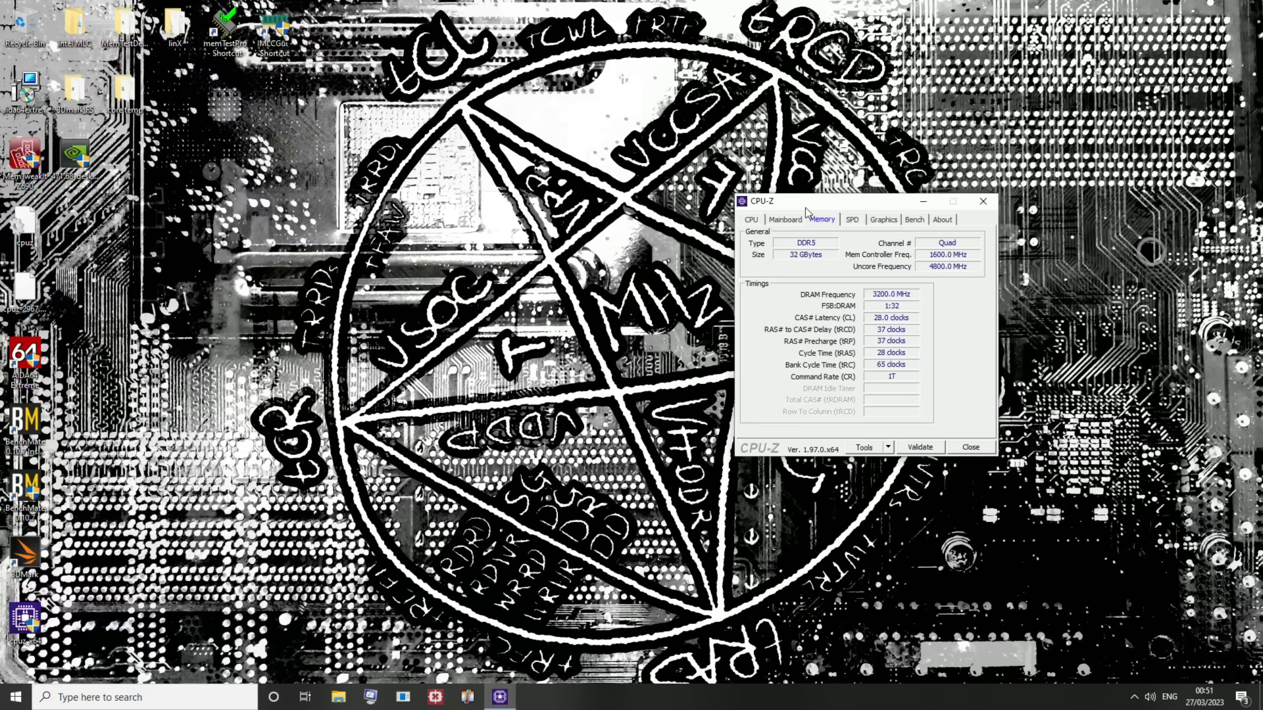
- Move the CPU-Z window aside so AIDA64 Extreme can be brought up beside it
left_click_drag(805, 200, 885, 199)
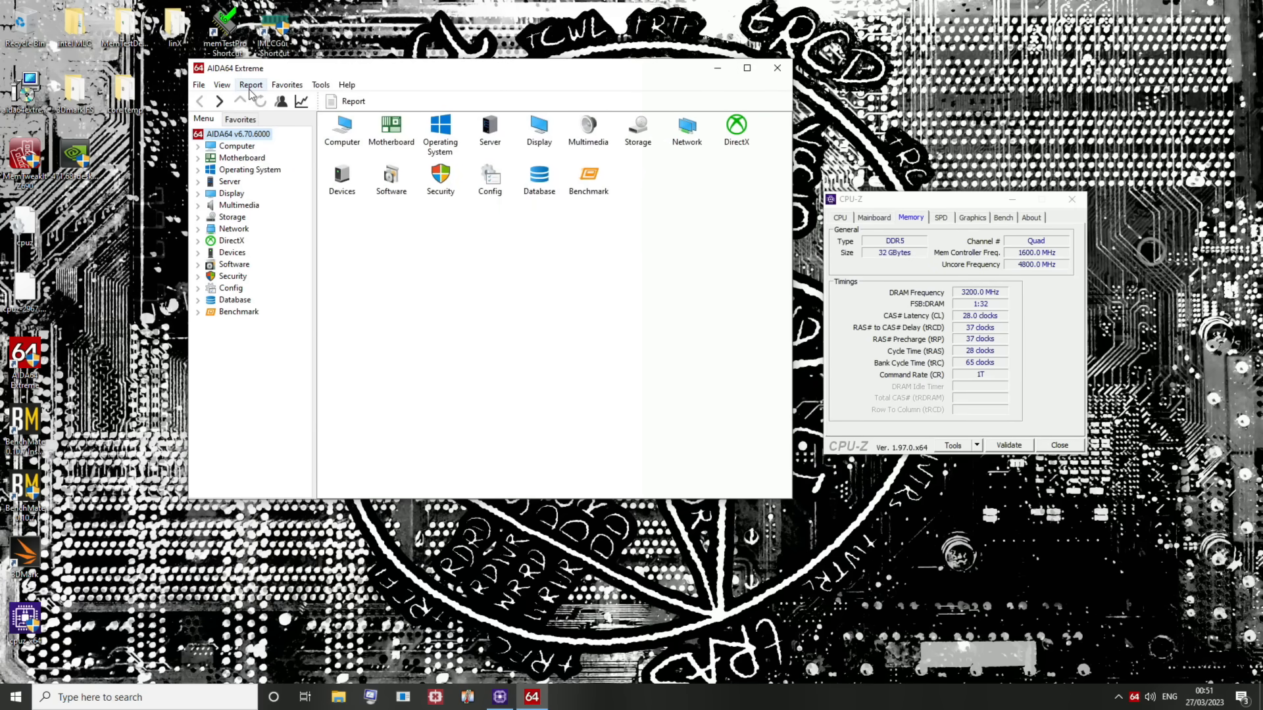
mouse_move(307, 88)
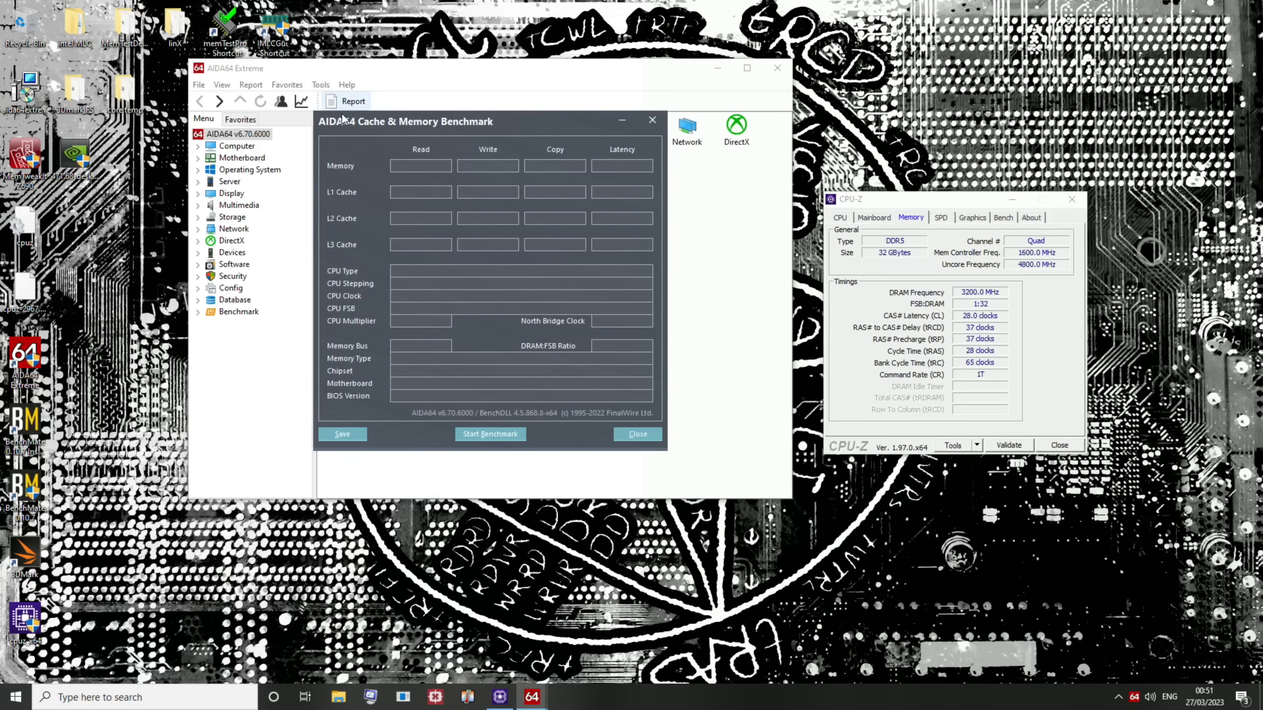
mouse_move(393, 170)
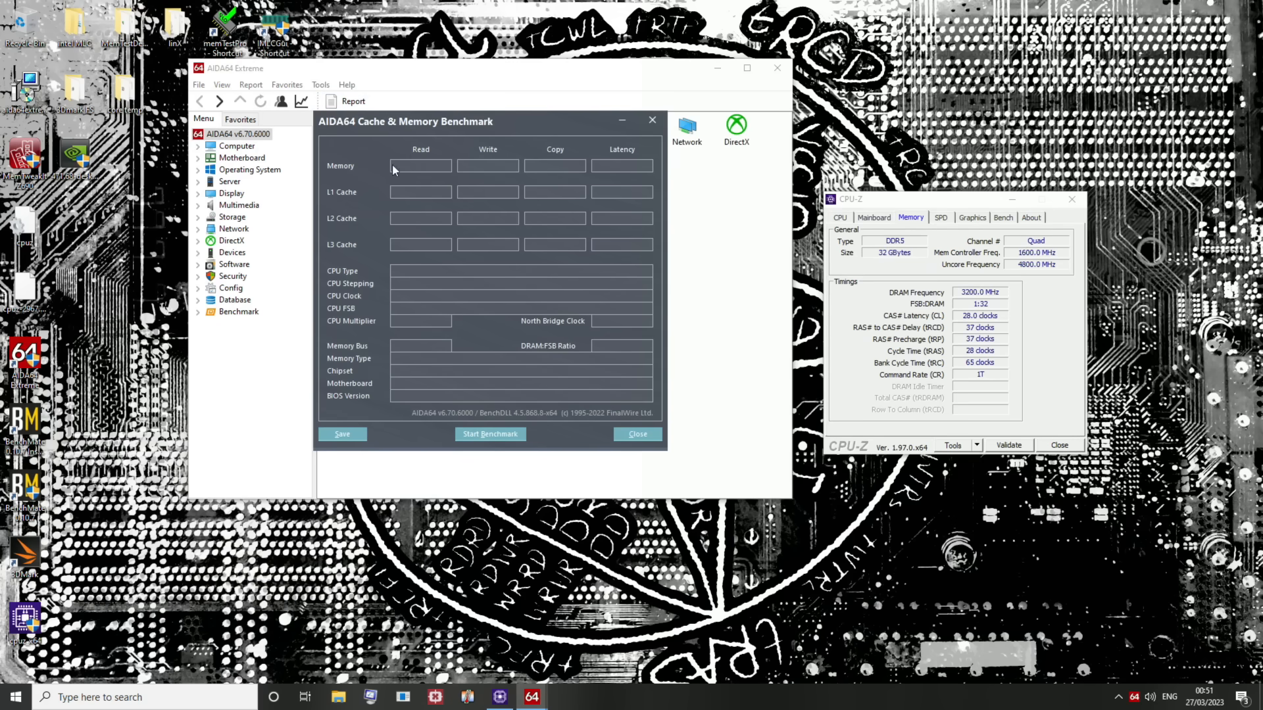
- Run the full memory benchmark, then rerun latency until it settles near 58 ns (99850 MB/s read)
left_click(489, 433)
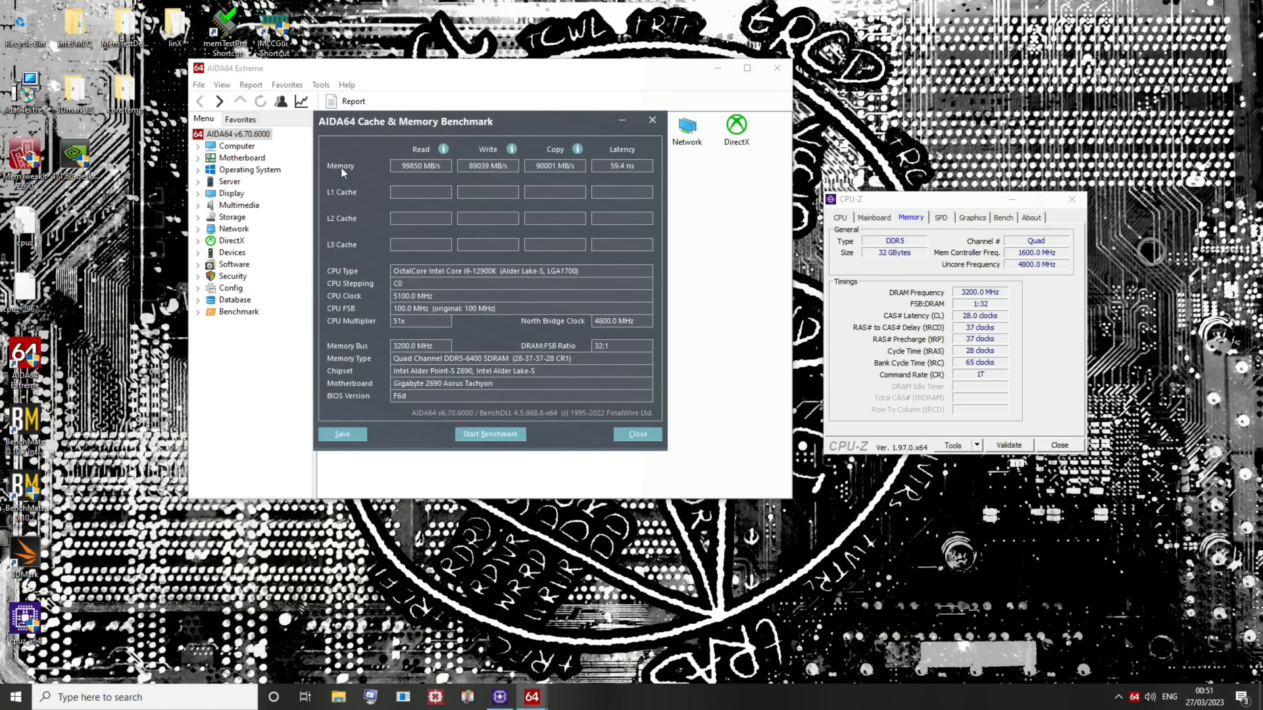
mouse_move(357, 87)
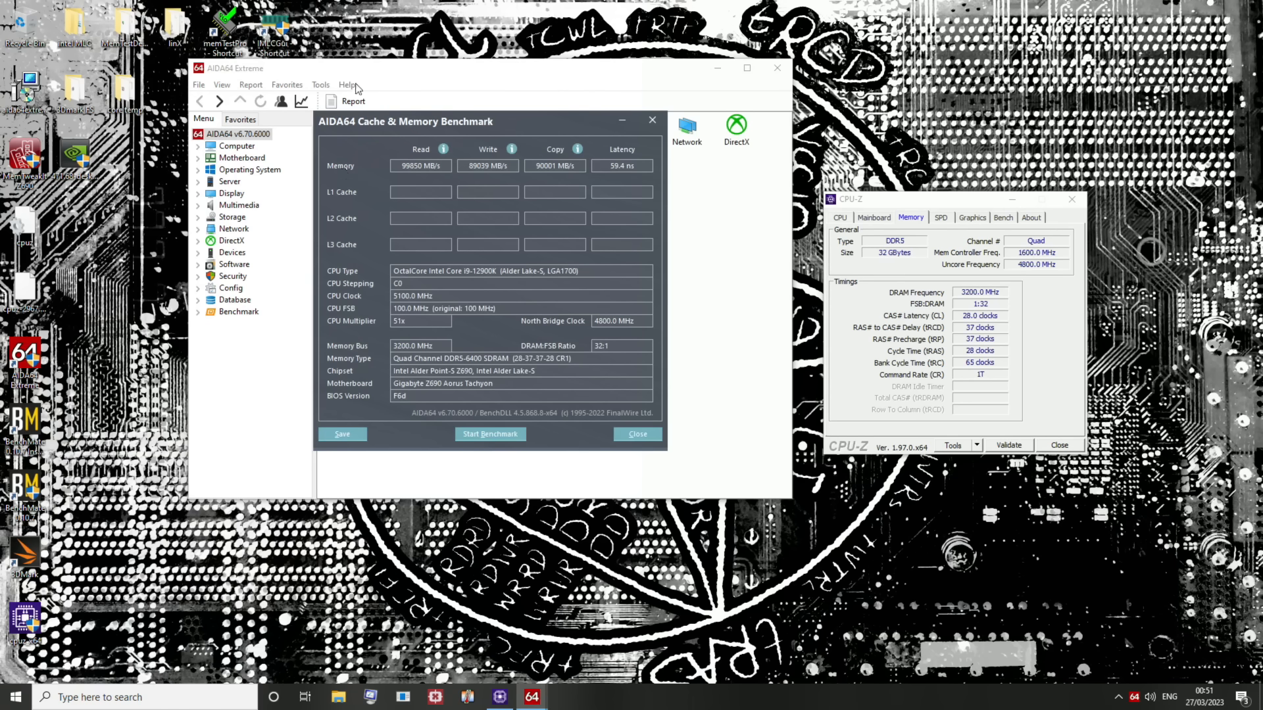
left_click(490, 433)
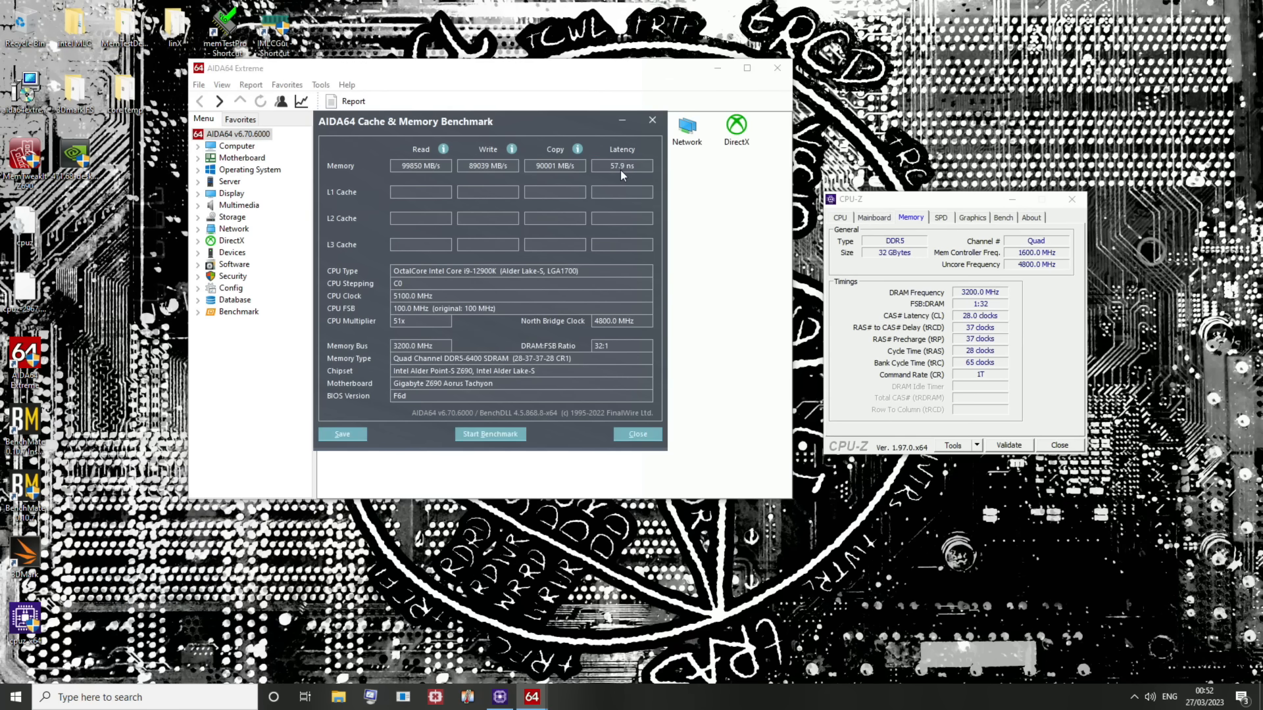
left_click(489, 432)
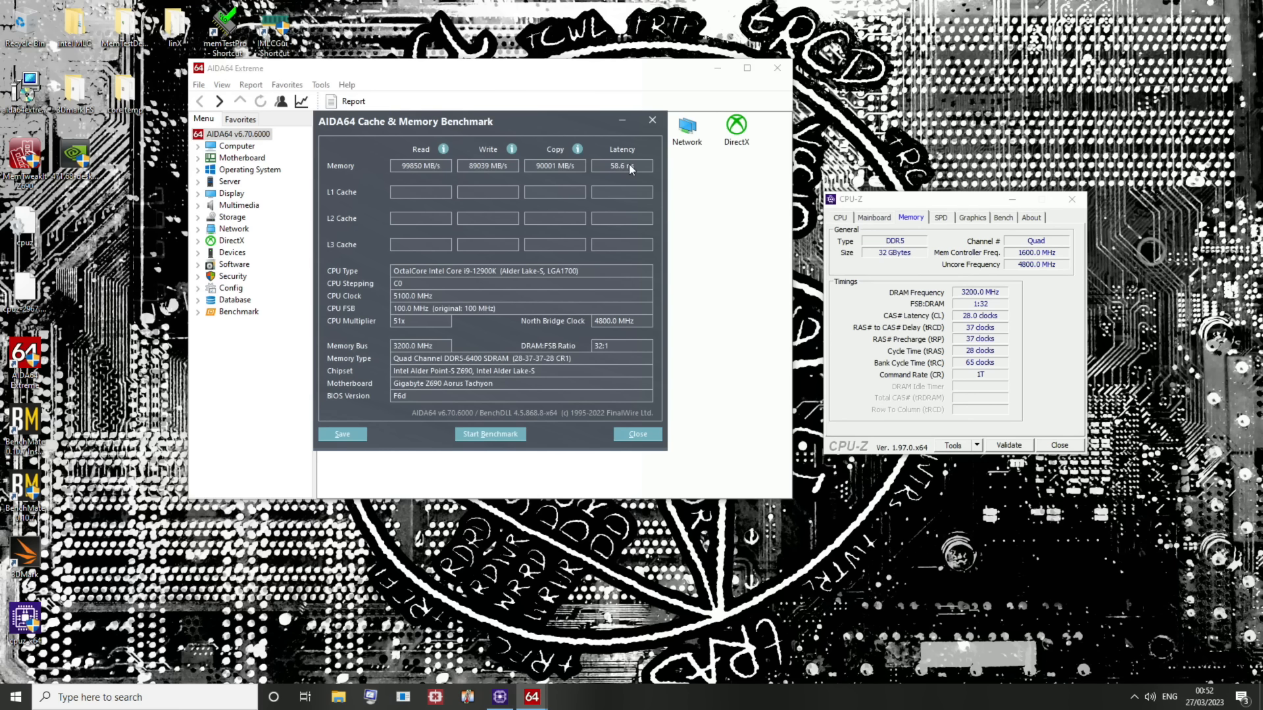
left_click(489, 434)
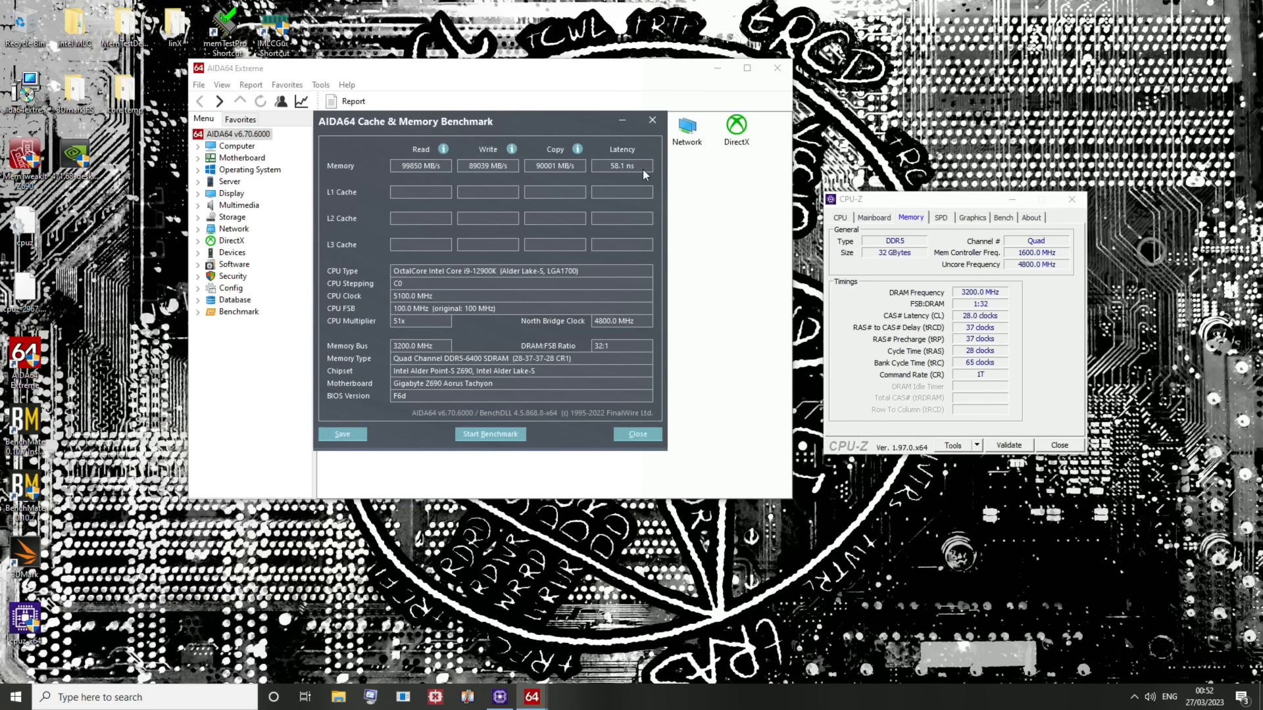
mouse_move(640, 174)
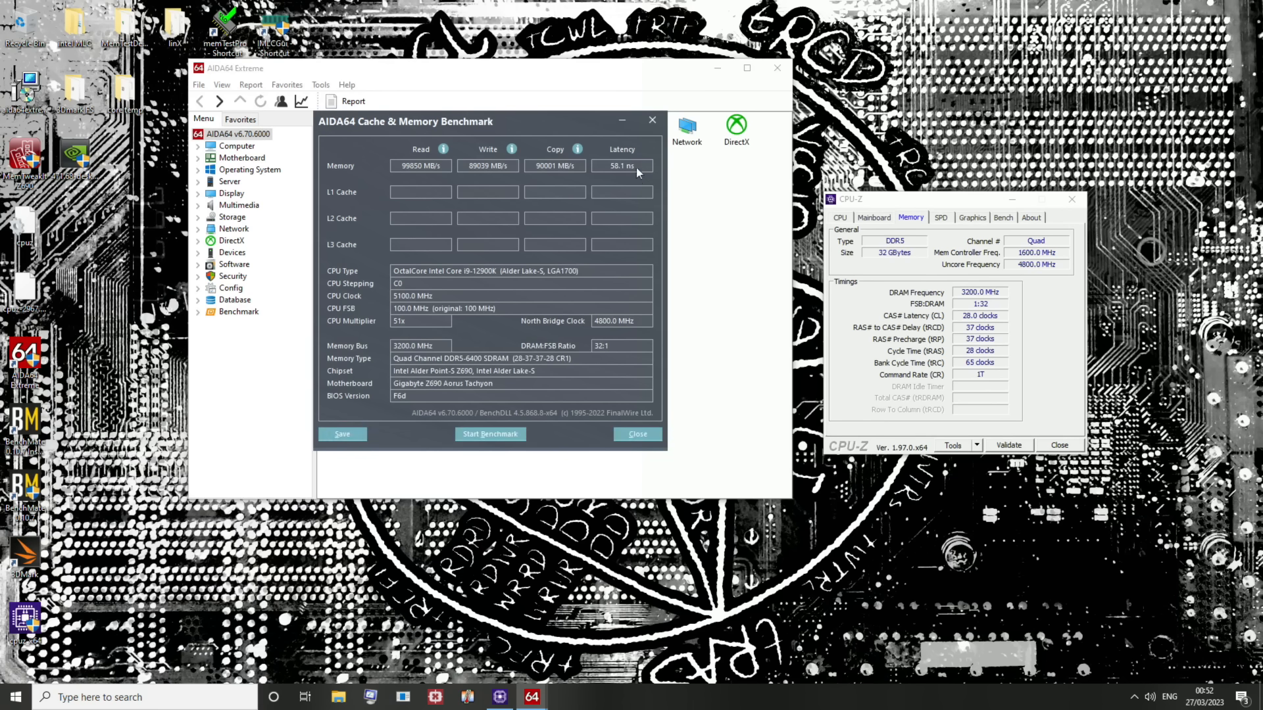
left_click(489, 433)
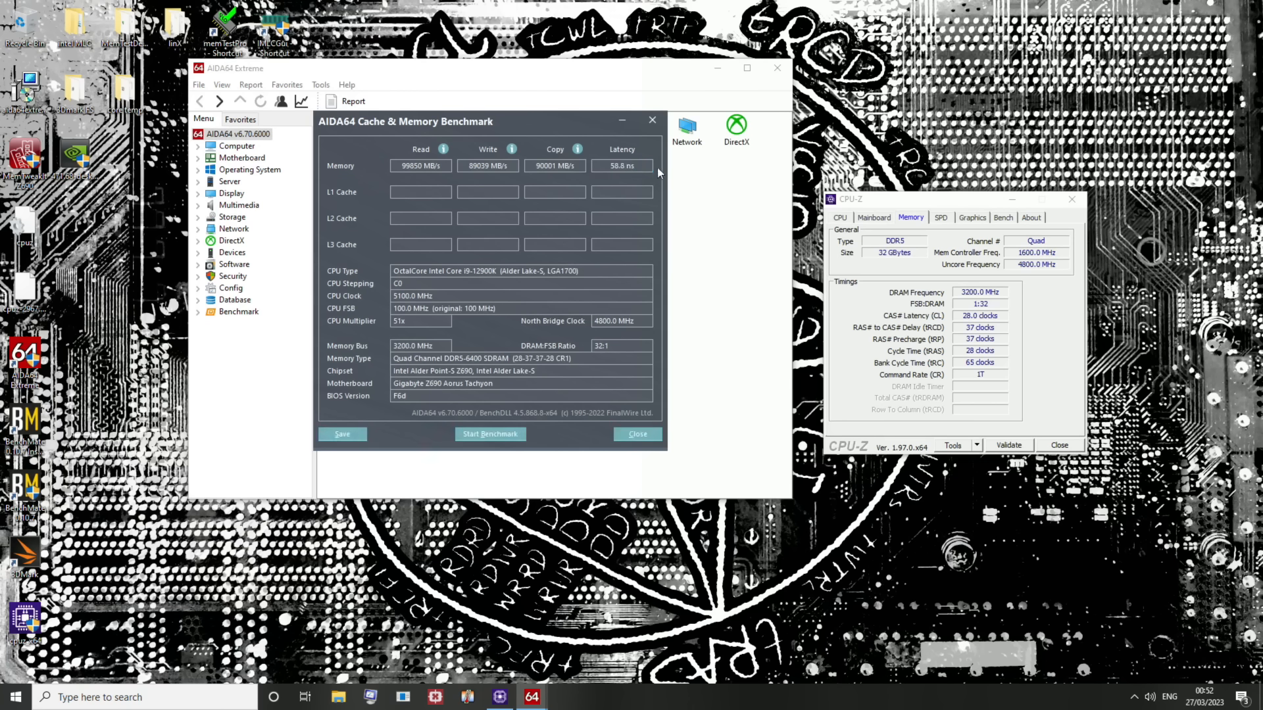
left_click(490, 433)
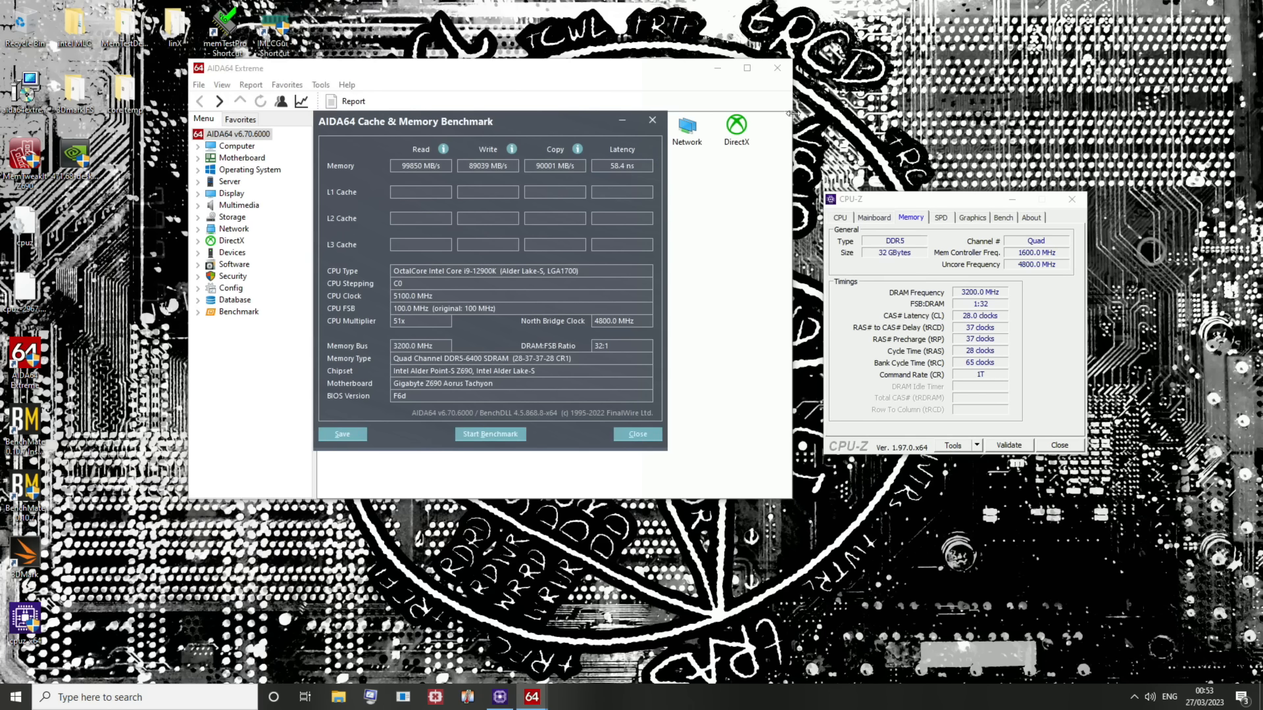
left_click(490, 433)
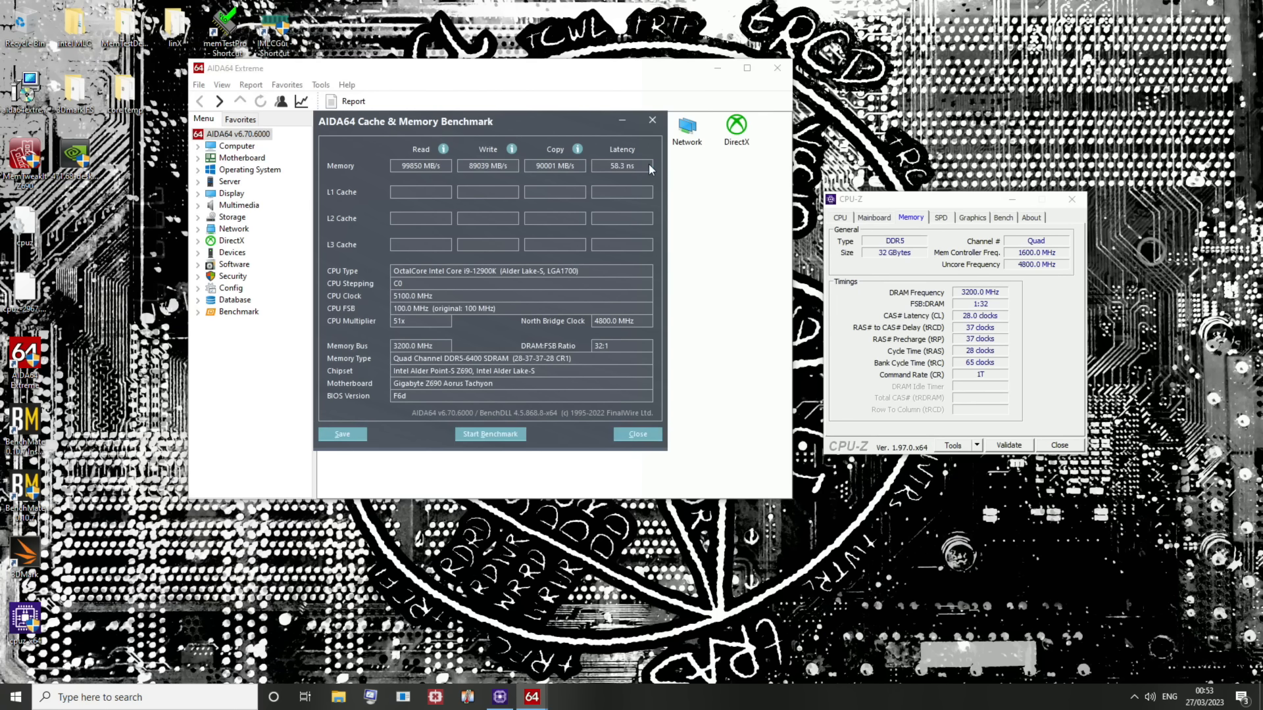
mouse_move(652, 119)
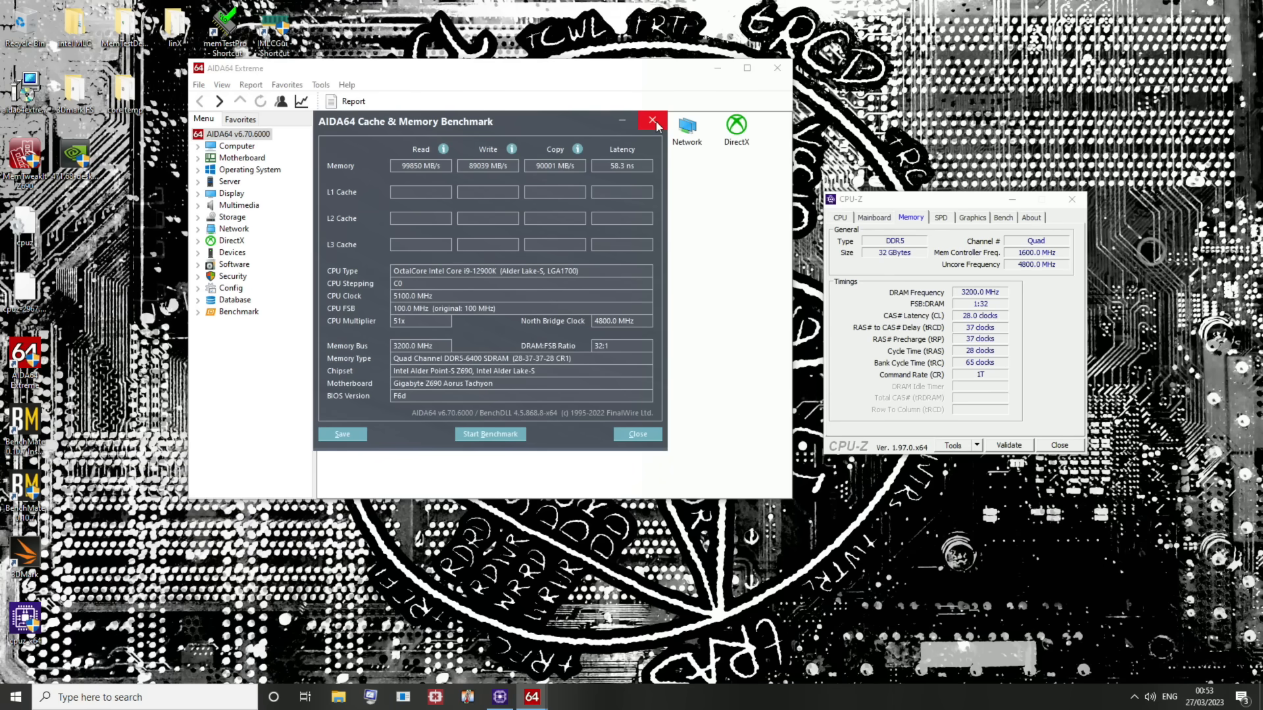
- Close the benchmark results and bring up BenchMate's benchmark list with PYPrime
left_click(651, 121)
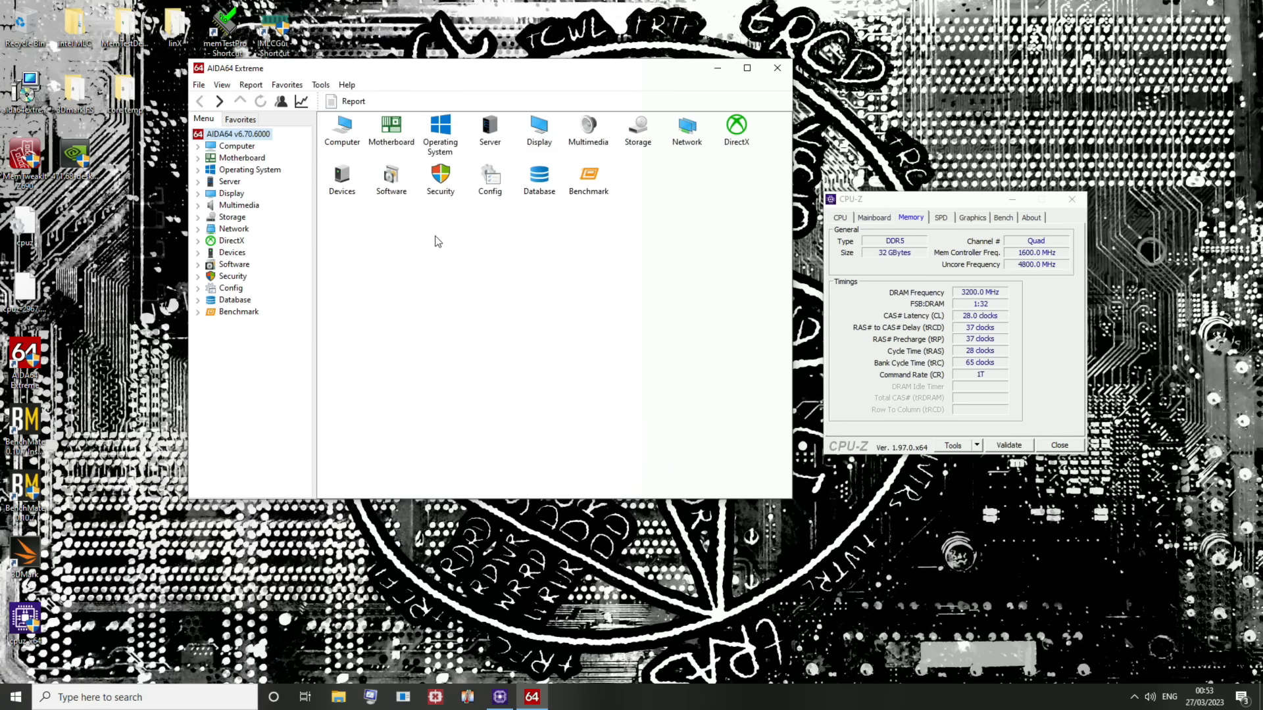
mouse_move(708, 121)
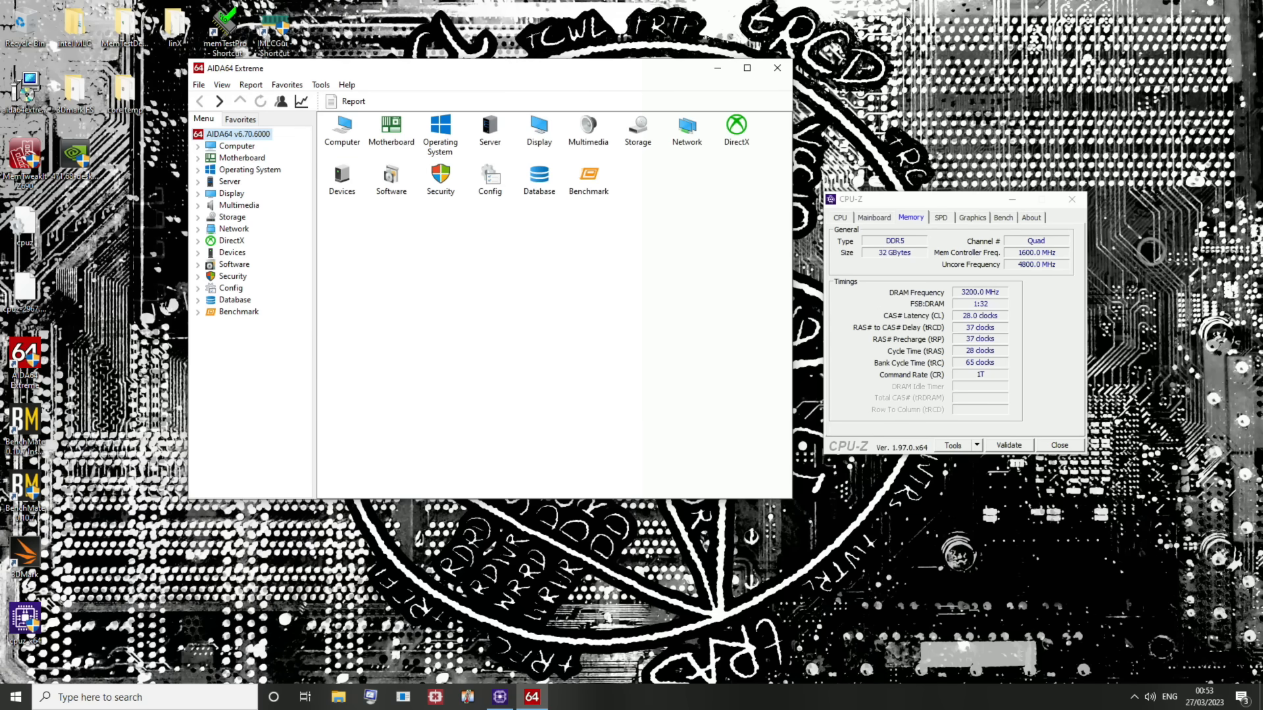
left_click(776, 67)
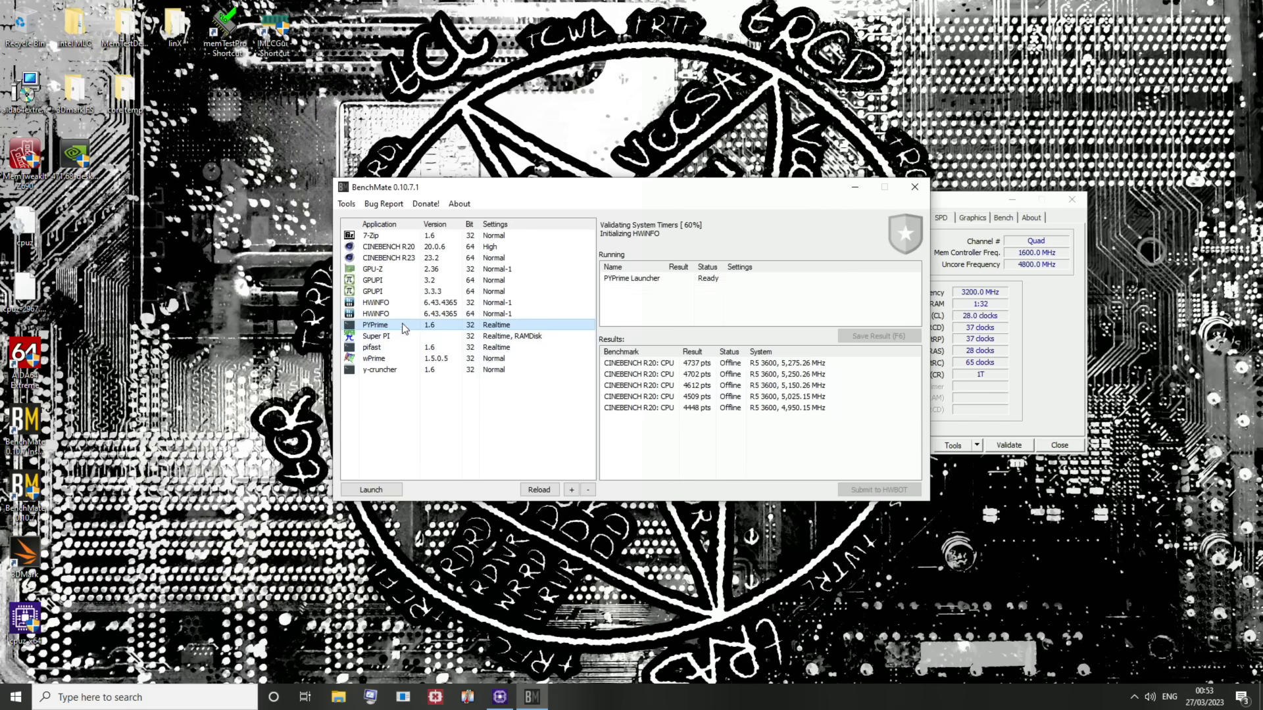
- Run PYPrime 2B twice at CL28 timings, finishing at 9.854 seconds
left_click(371, 489)
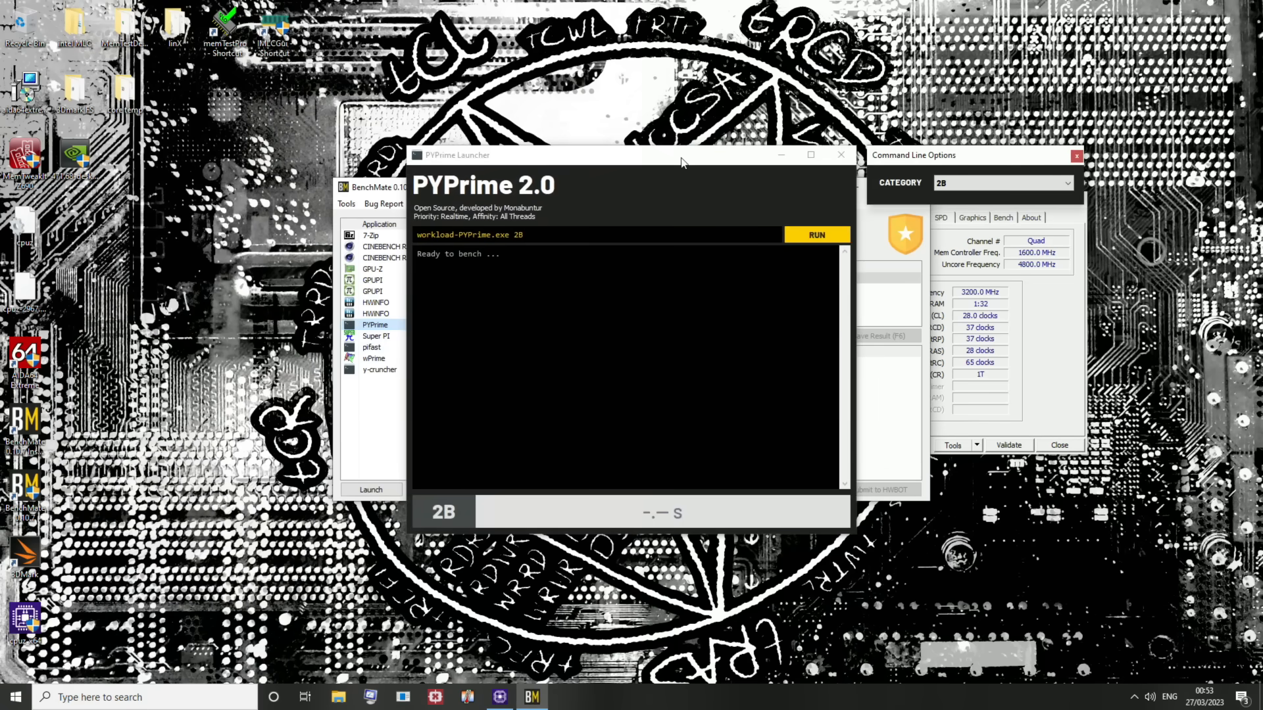
left_click(815, 234)
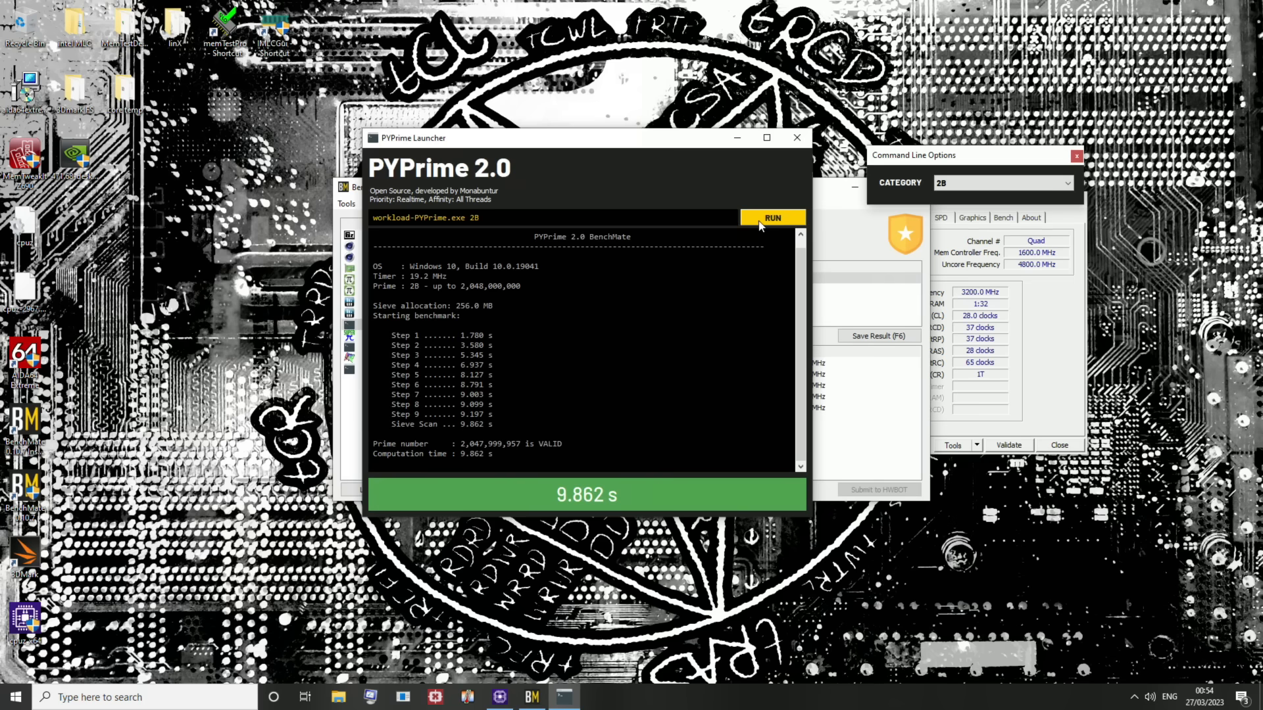
left_click(771, 217)
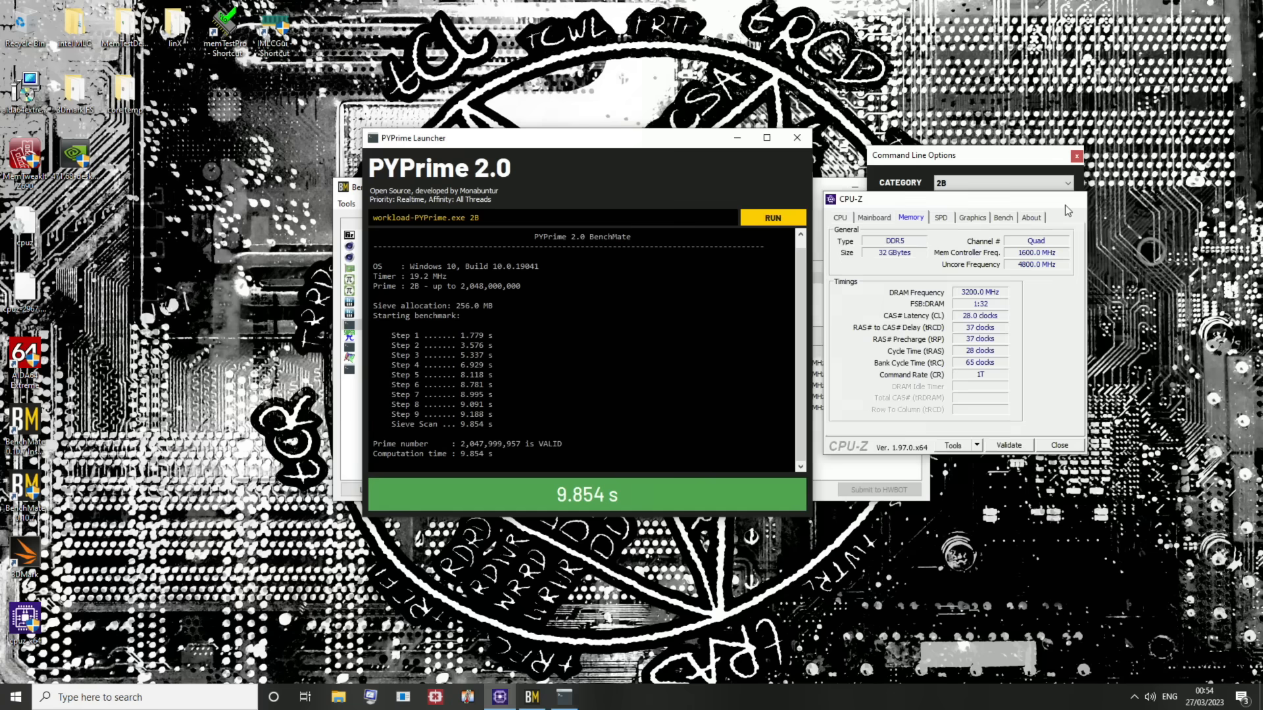
left_click(770, 217)
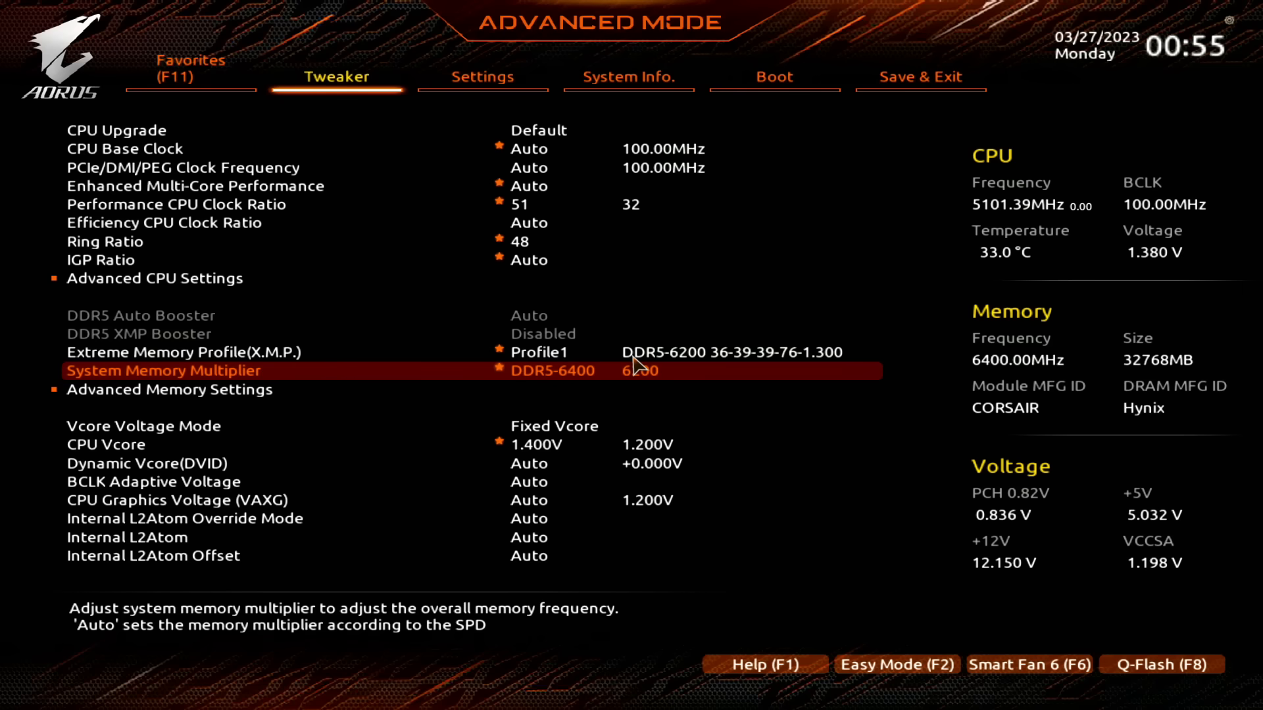
- Scroll through the Tweaker voltage list and enter Advanced Memory Settings
scroll("down", 3)
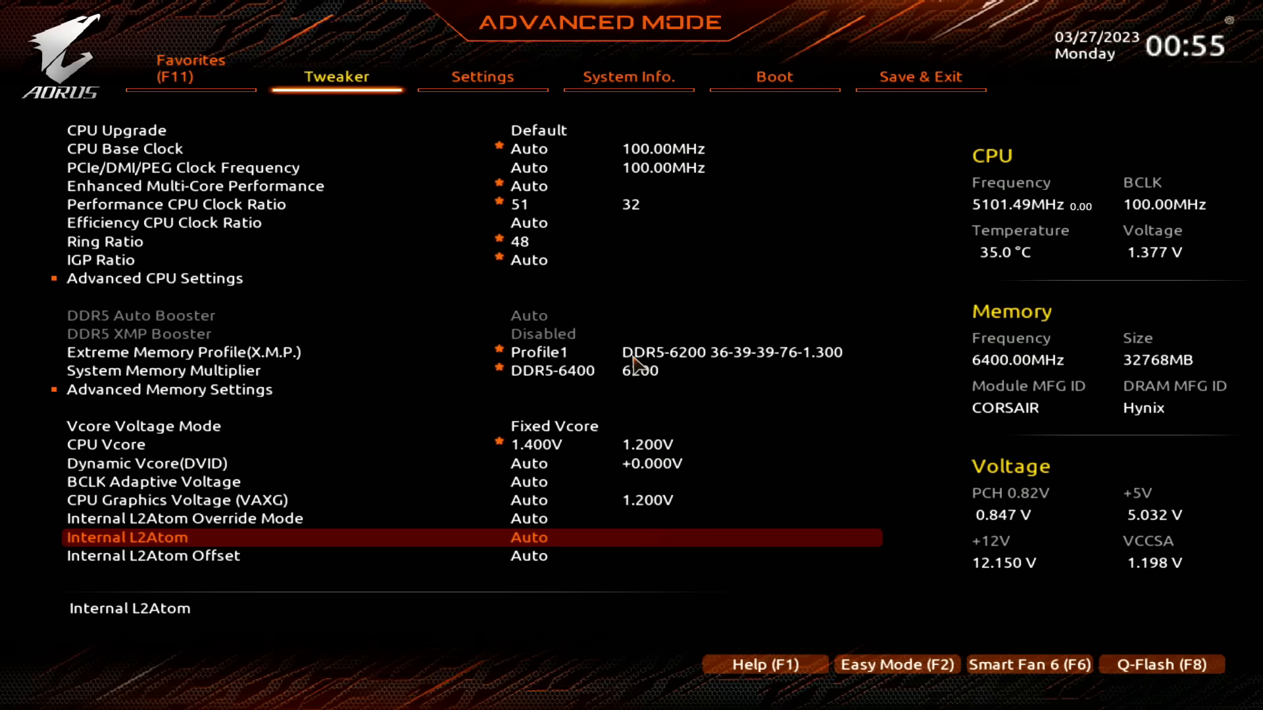
scroll("down", 3)
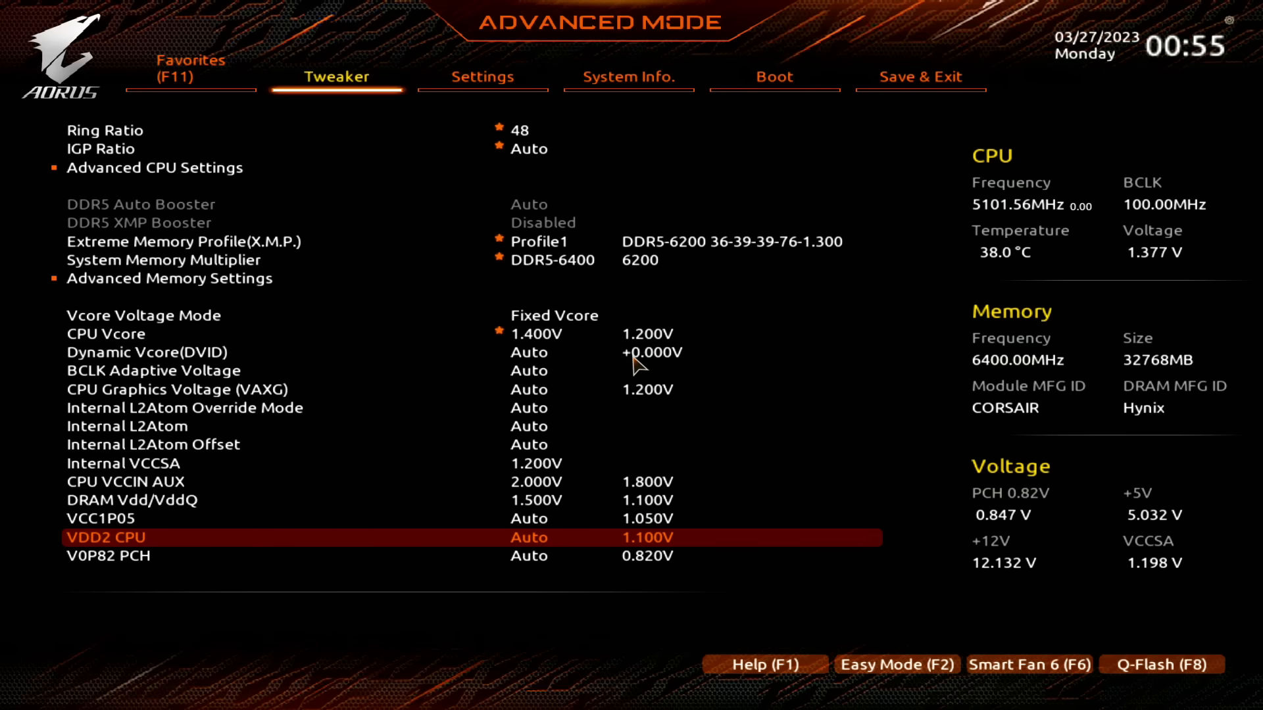
key("Up")
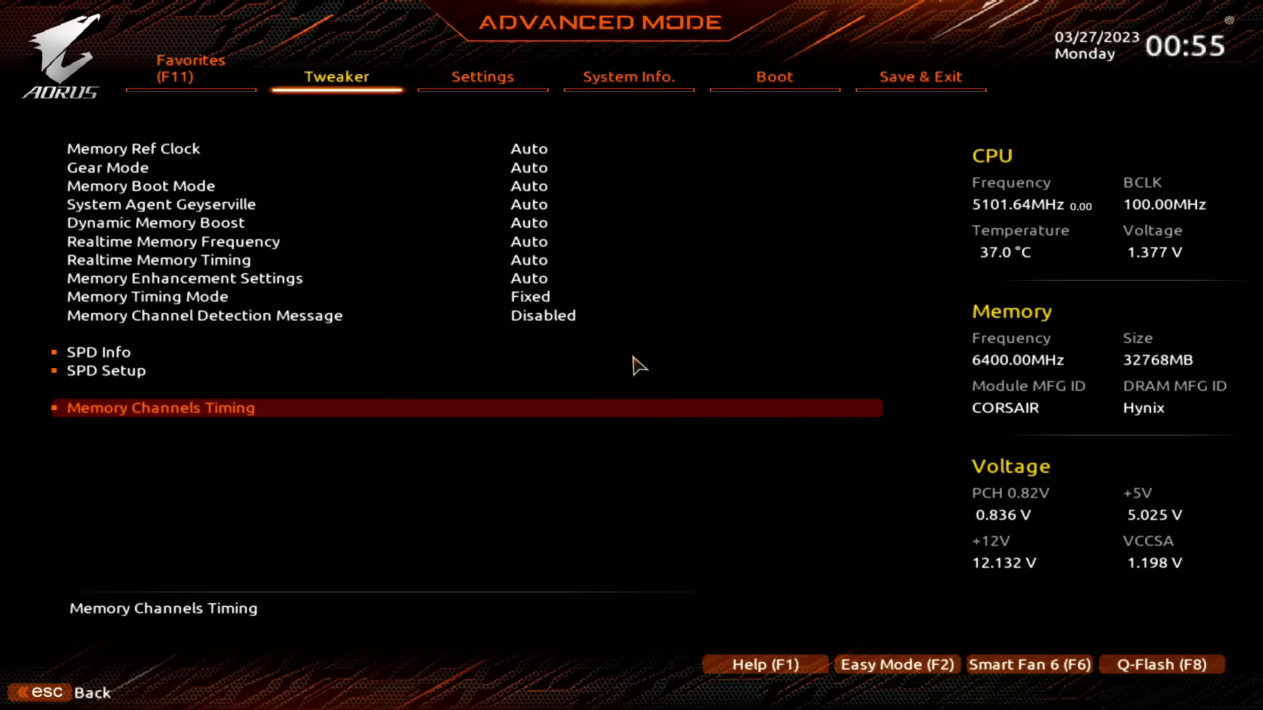
- Review the per-channel memory timings in Memory Channels Timing
left_click(159, 408)
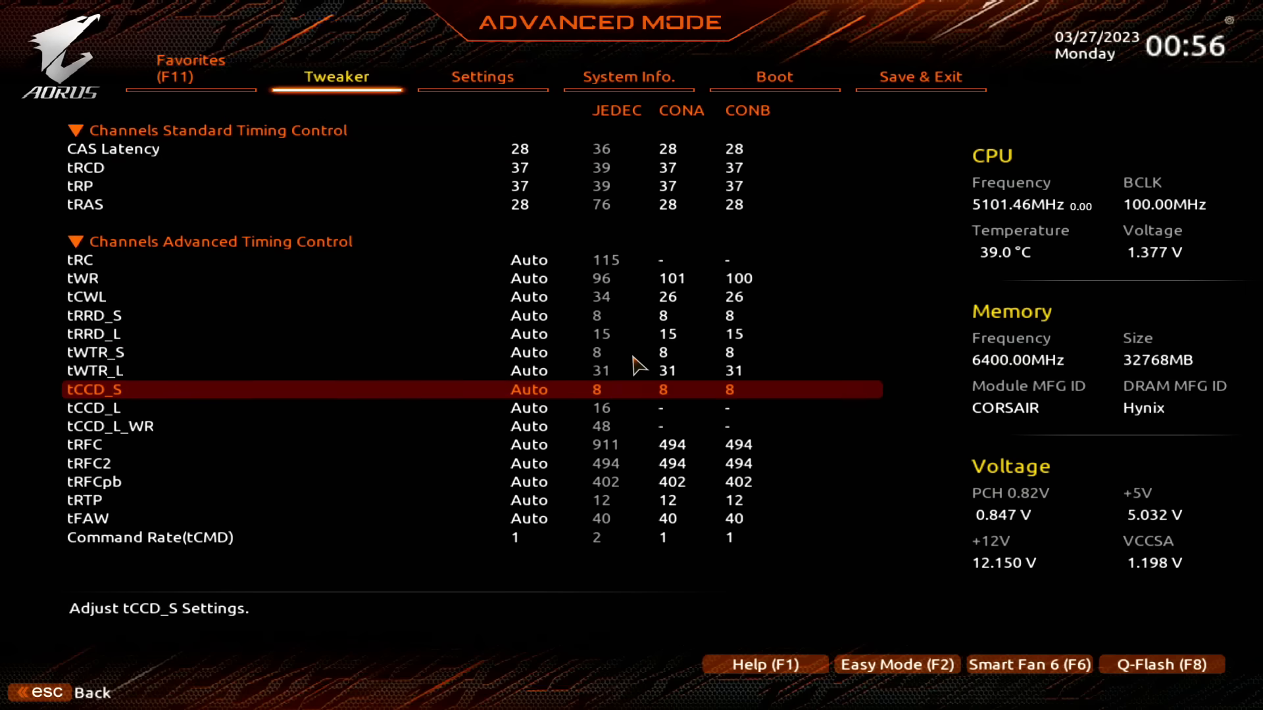
scroll("down", 3)
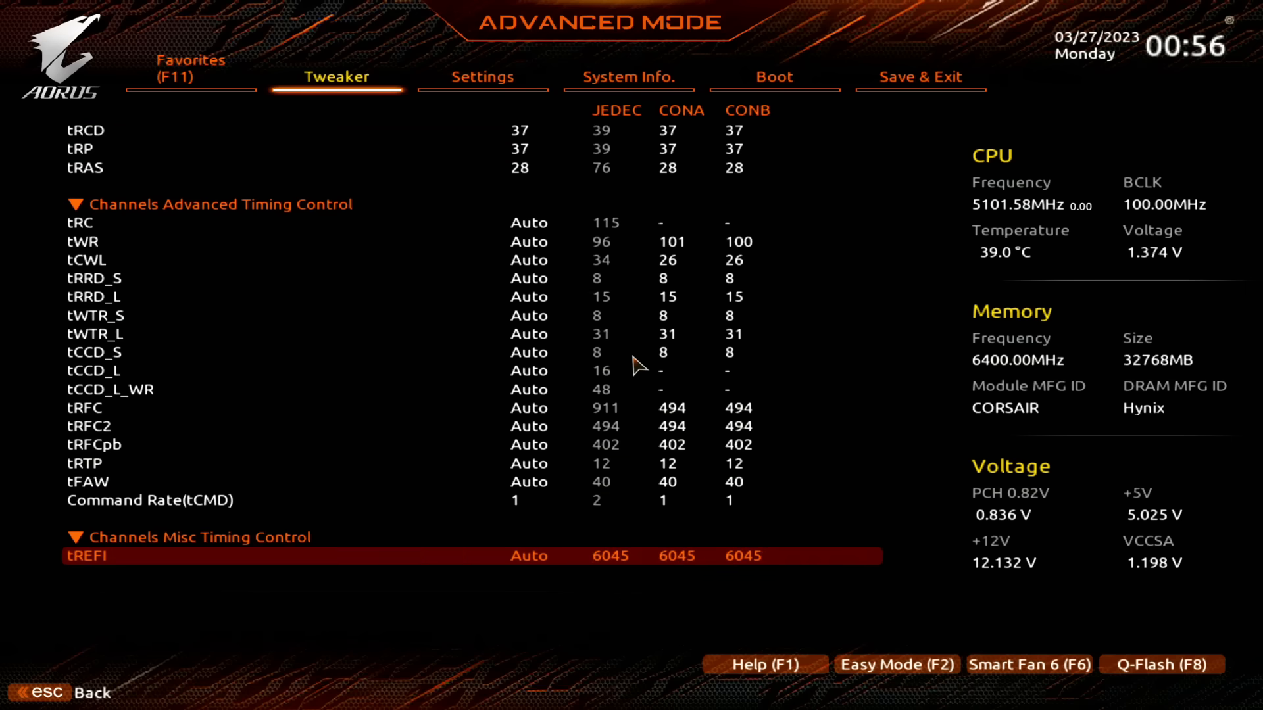
scroll("down", 3)
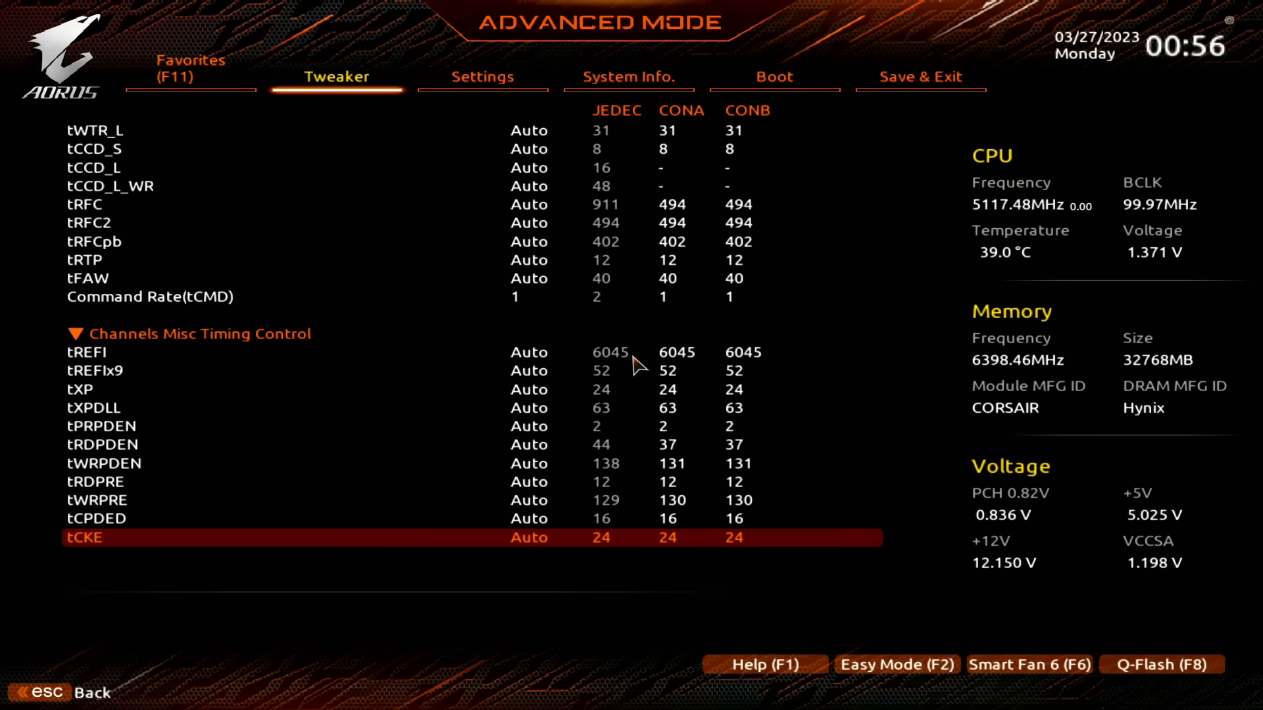
scroll("down", 3)
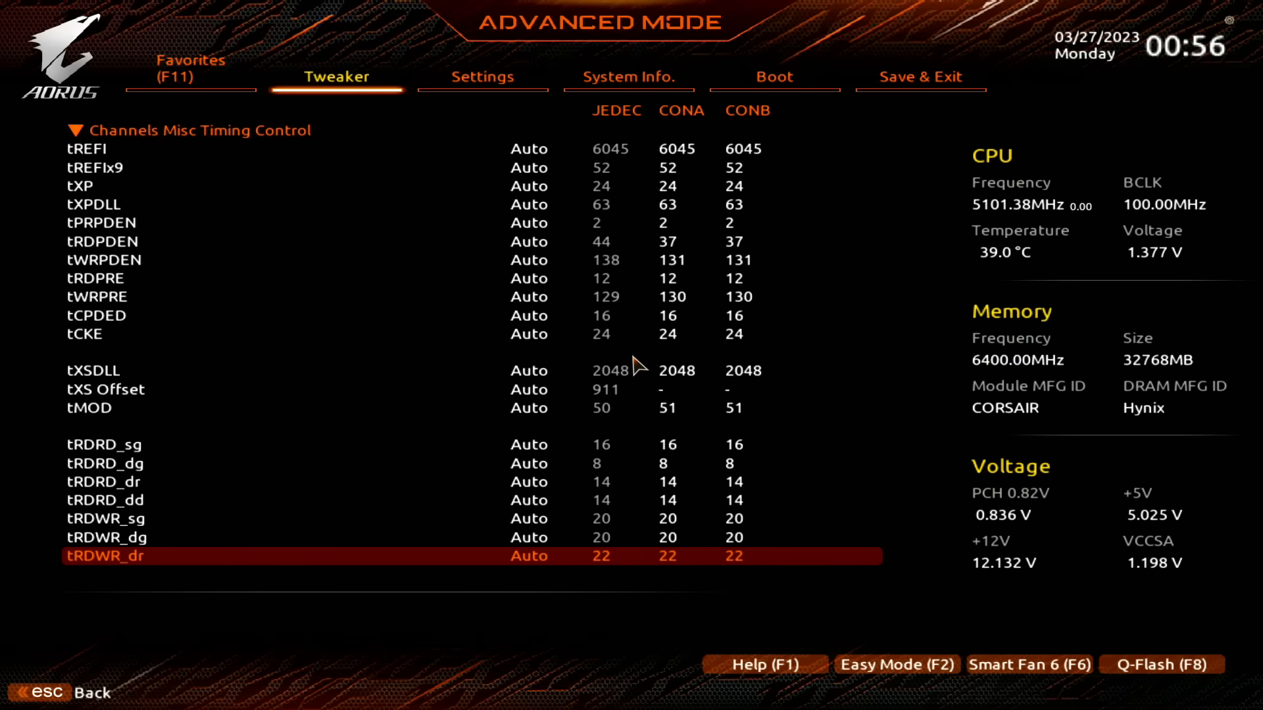
scroll("down", 3)
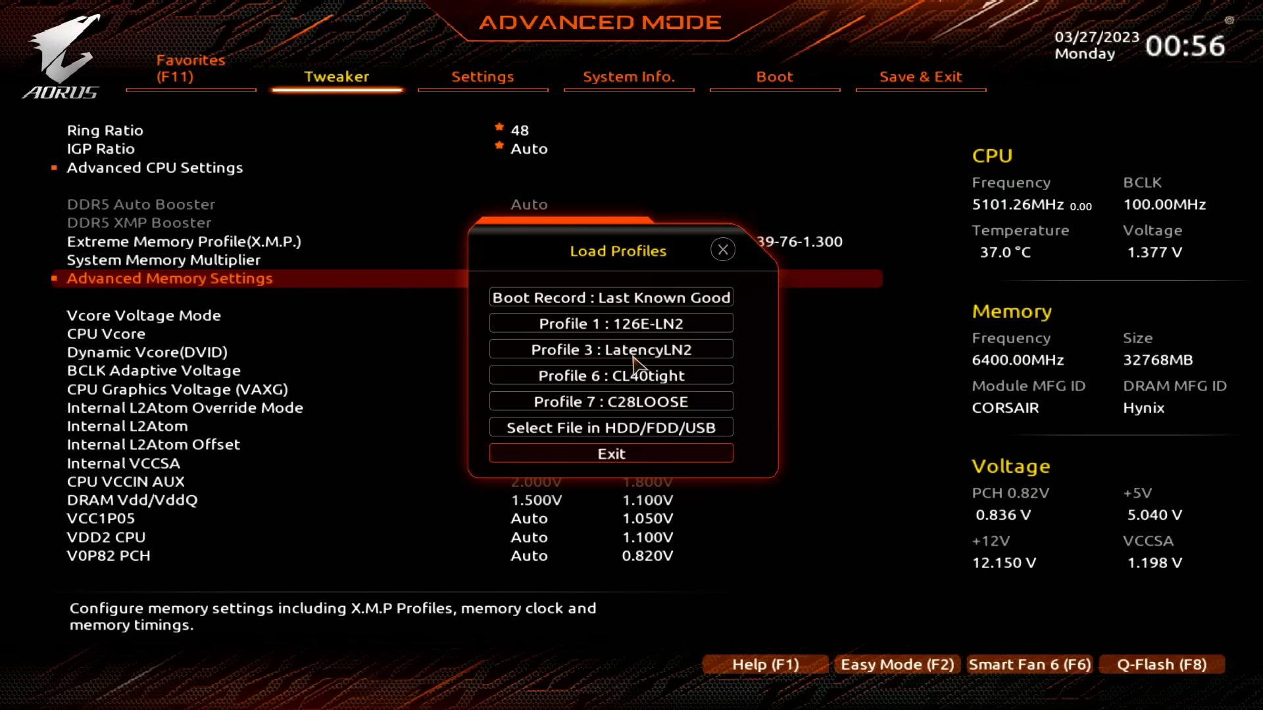
- Load Profile 6: CL40tight and acknowledge the profile-loaded message
left_click(611, 323)
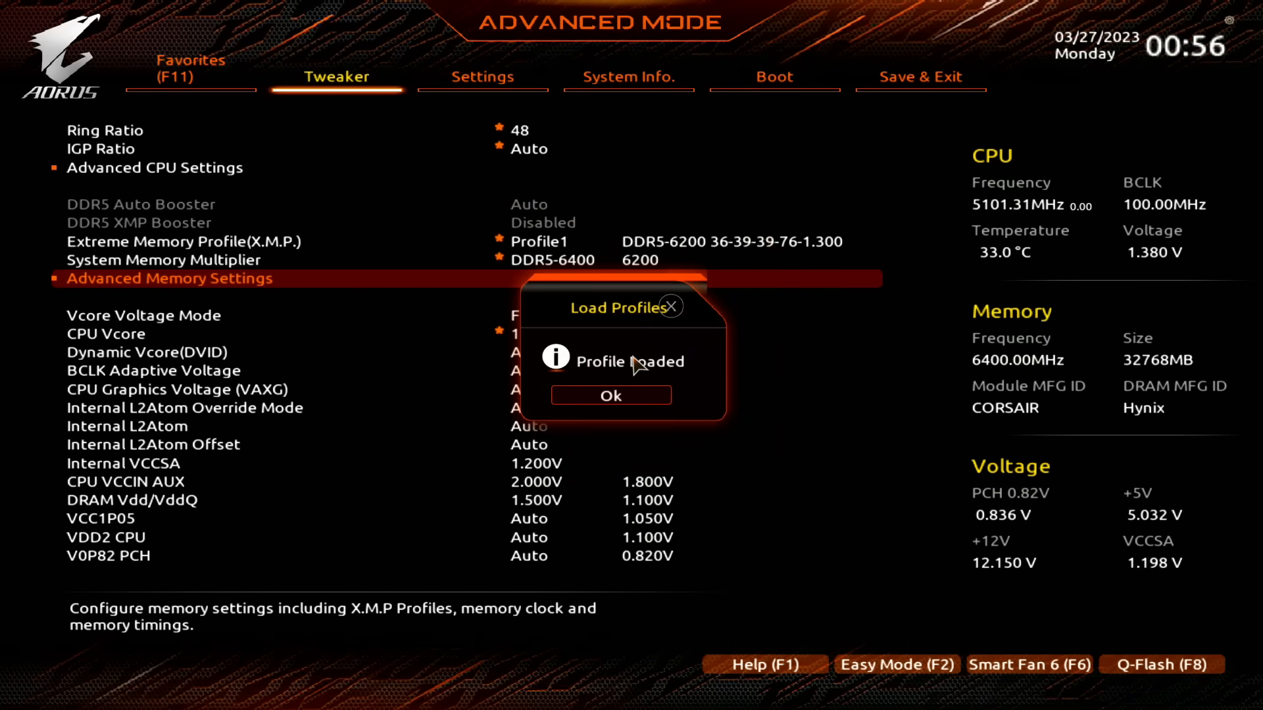
left_click(609, 396)
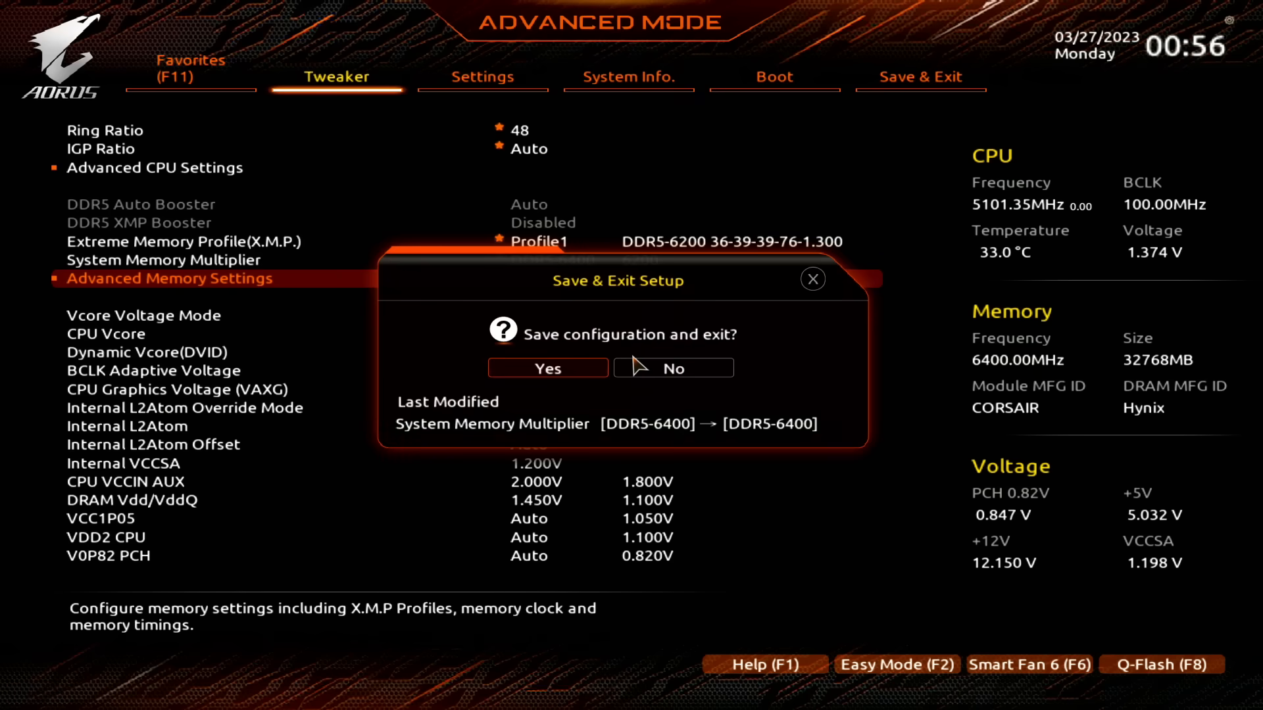
- Save and exit the BIOS, then after reboot bring up AIDA64's Cache & Memory Benchmark
left_click(547, 368)
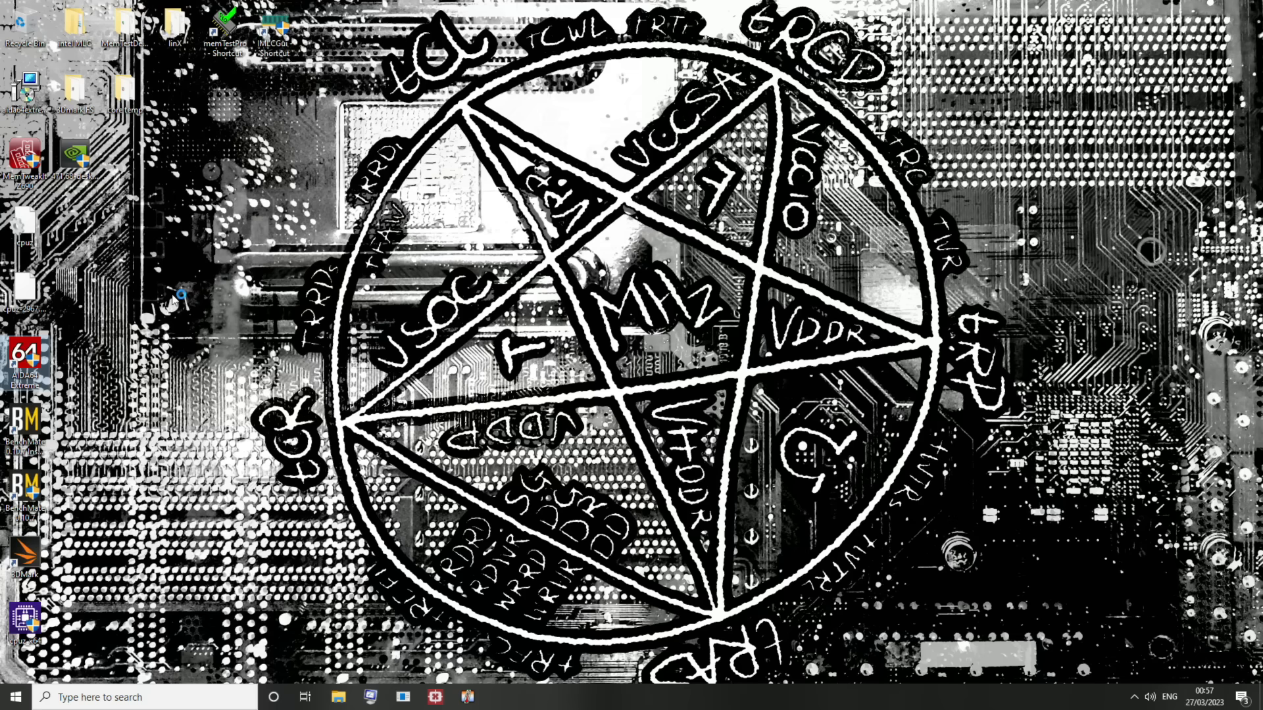
double_click(24, 363)
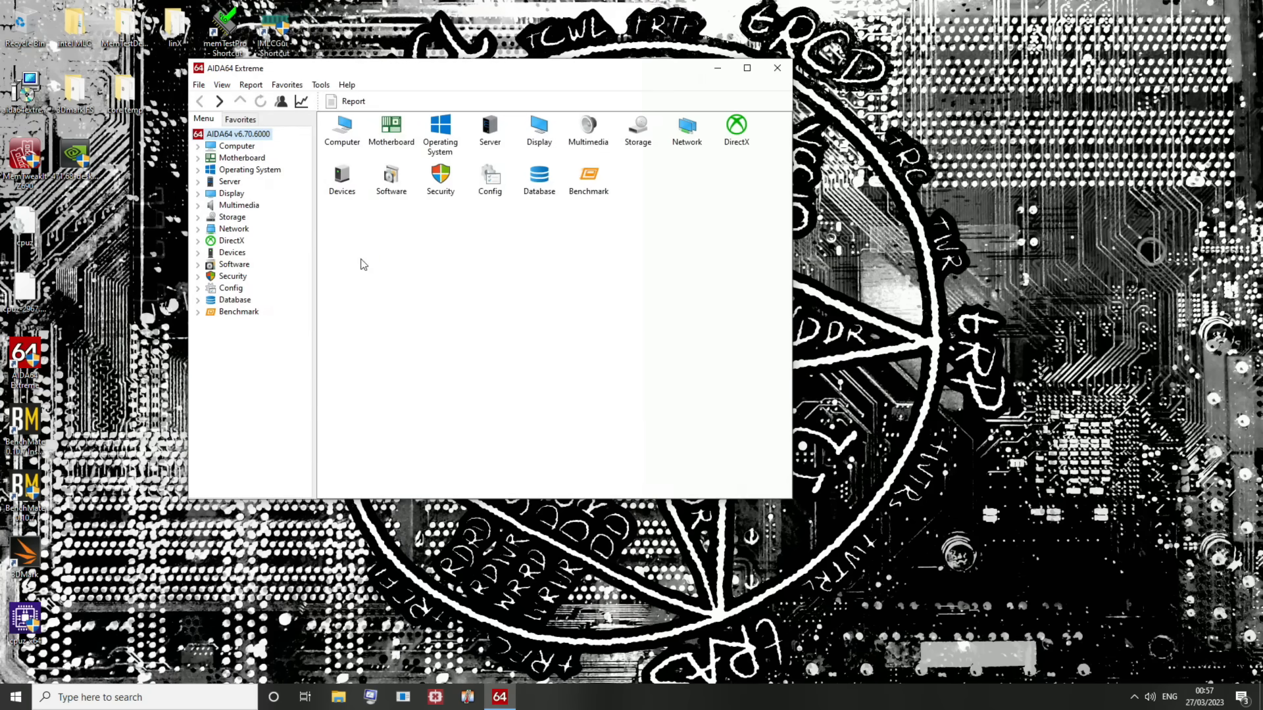
left_click(319, 84)
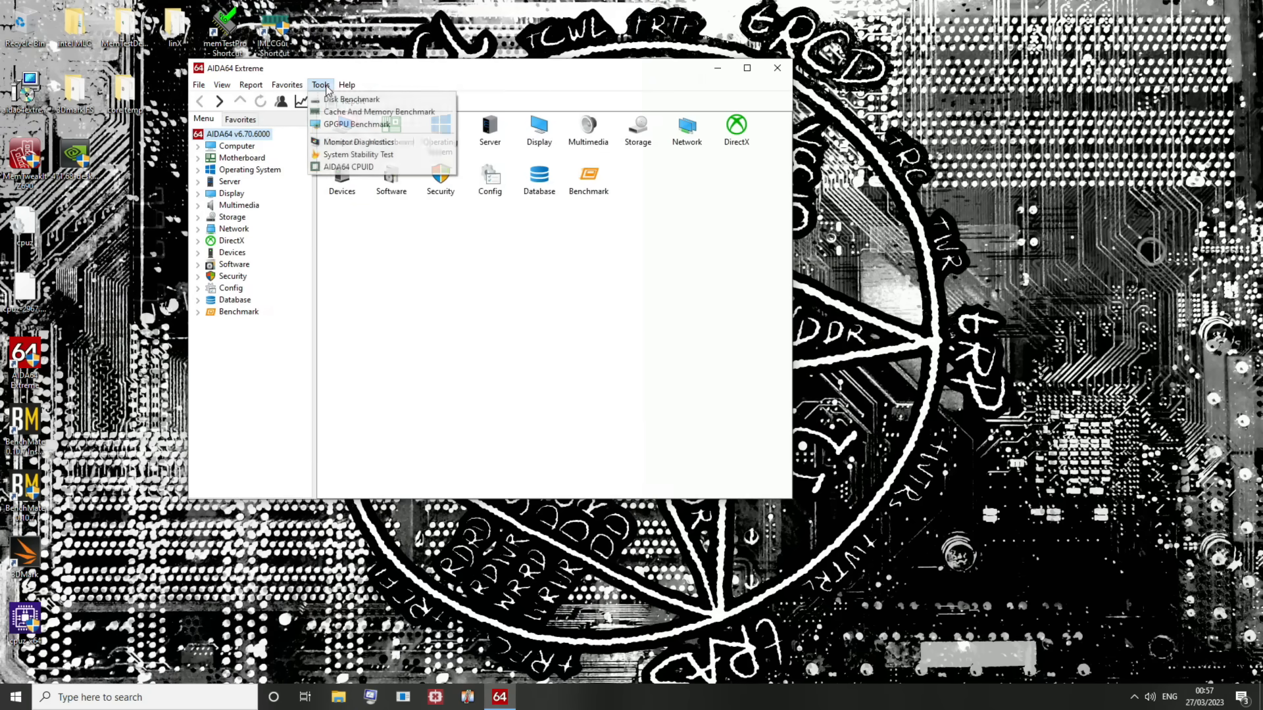
left_click(378, 111)
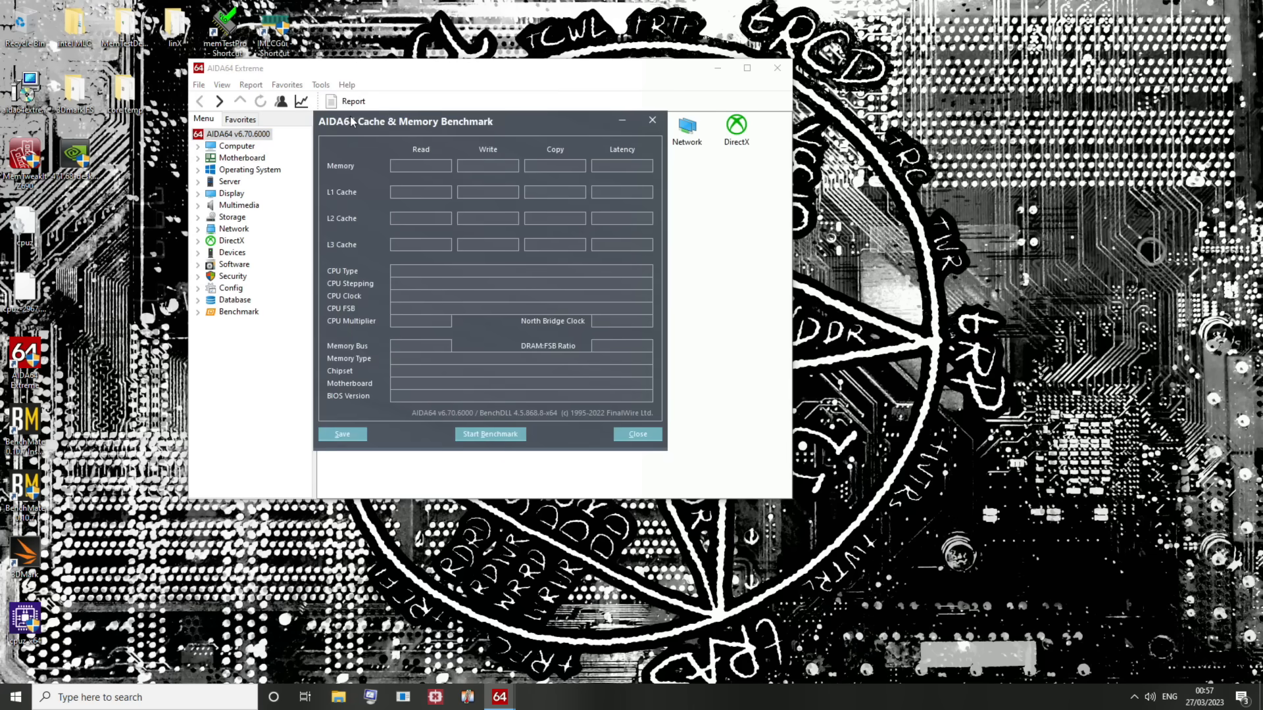
mouse_move(346, 171)
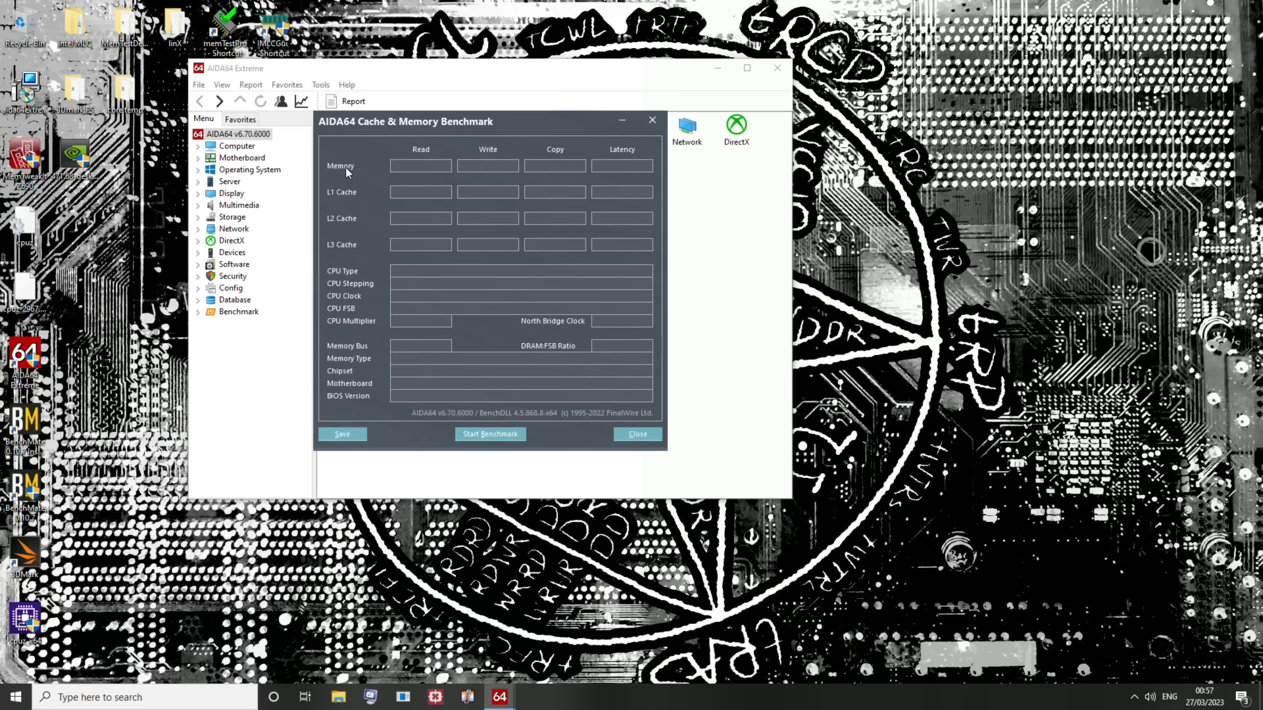
left_click(490, 434)
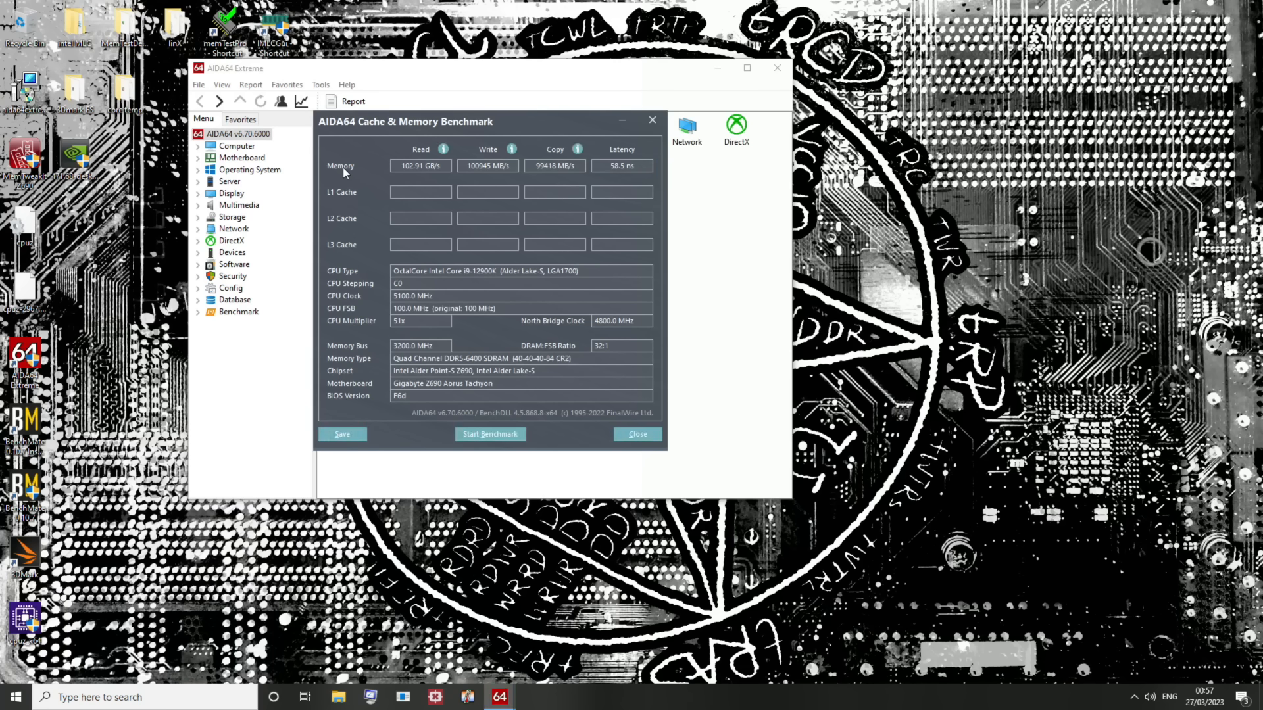
mouse_move(600, 175)
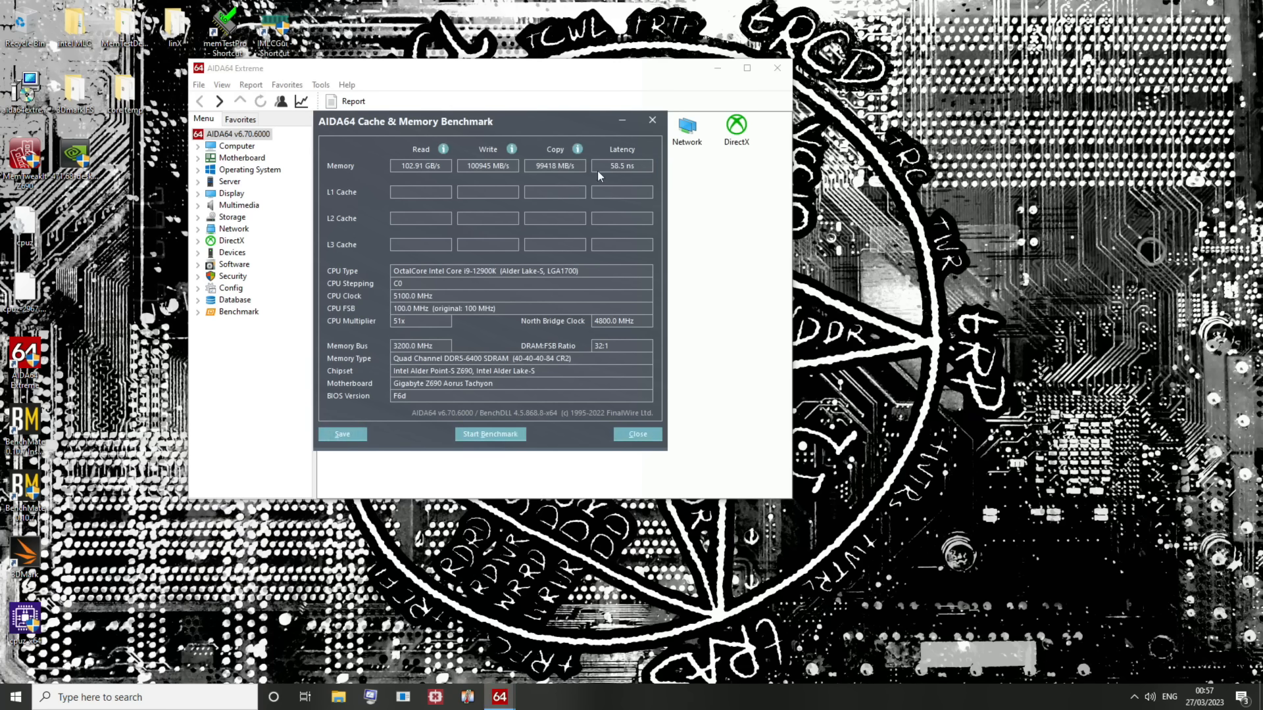
- Rerun the latency test until it drops to 54.6 ns
left_click(490, 434)
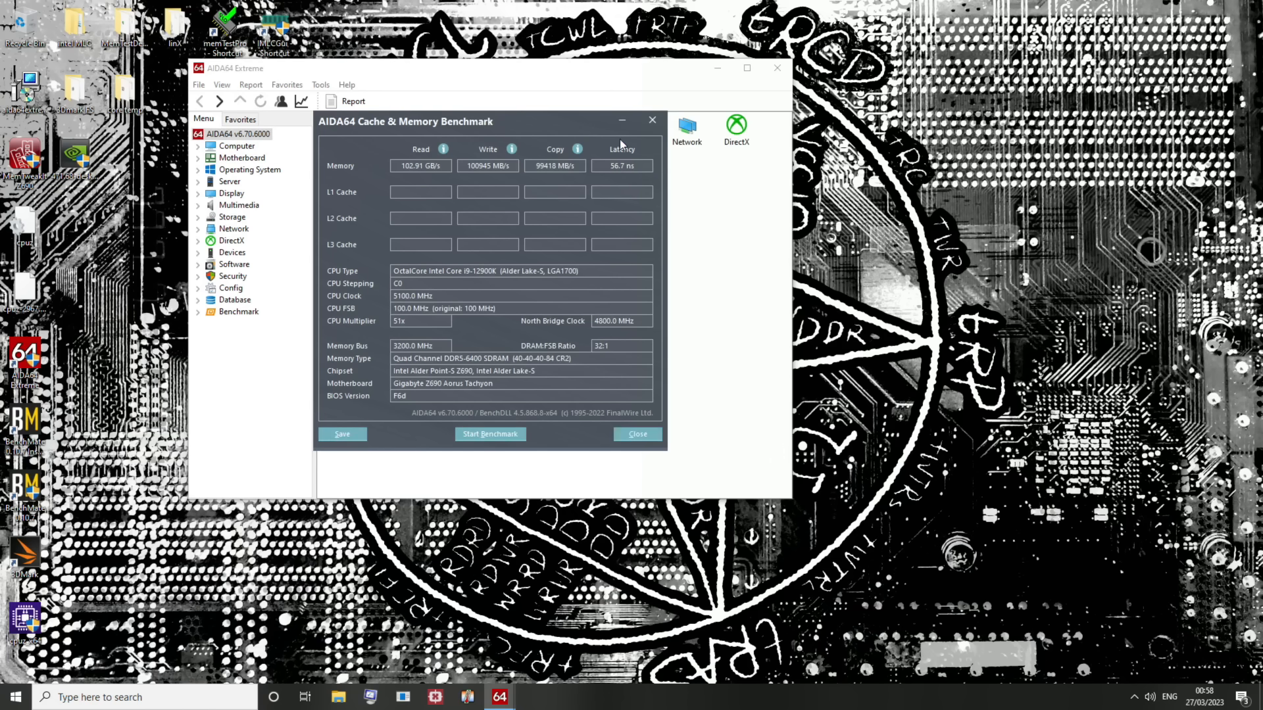
mouse_move(634, 183)
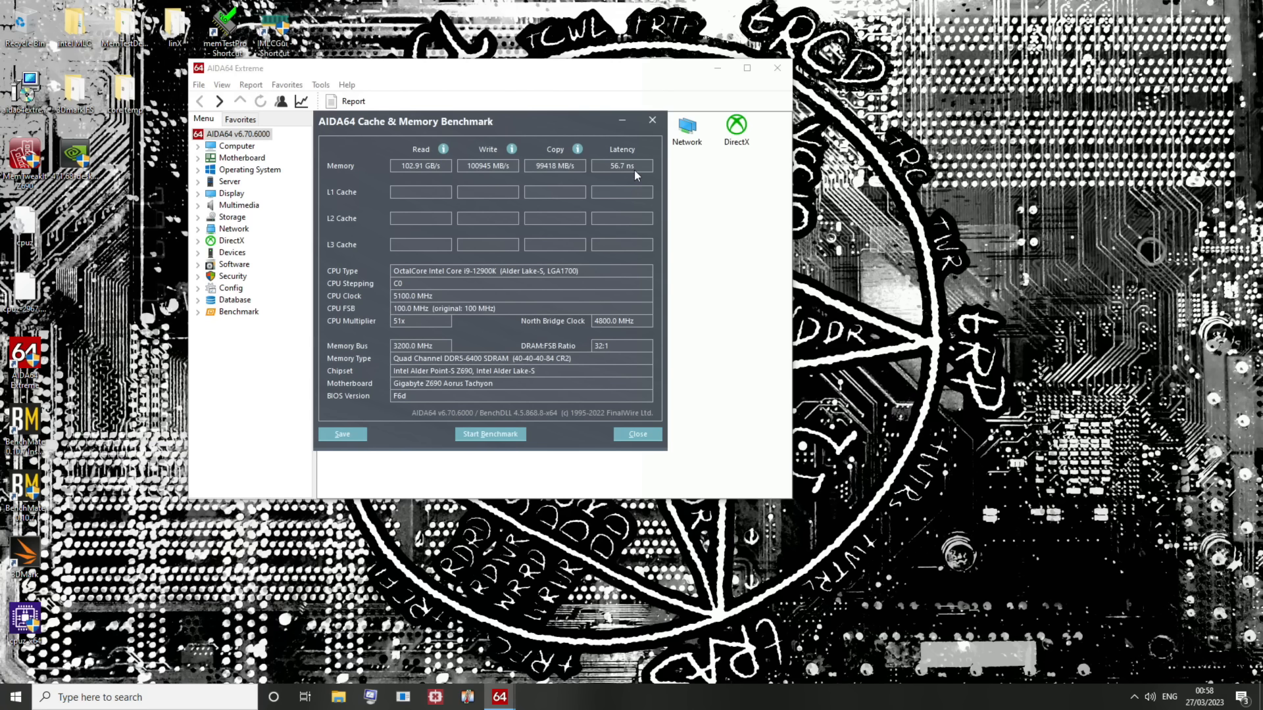
left_click(489, 434)
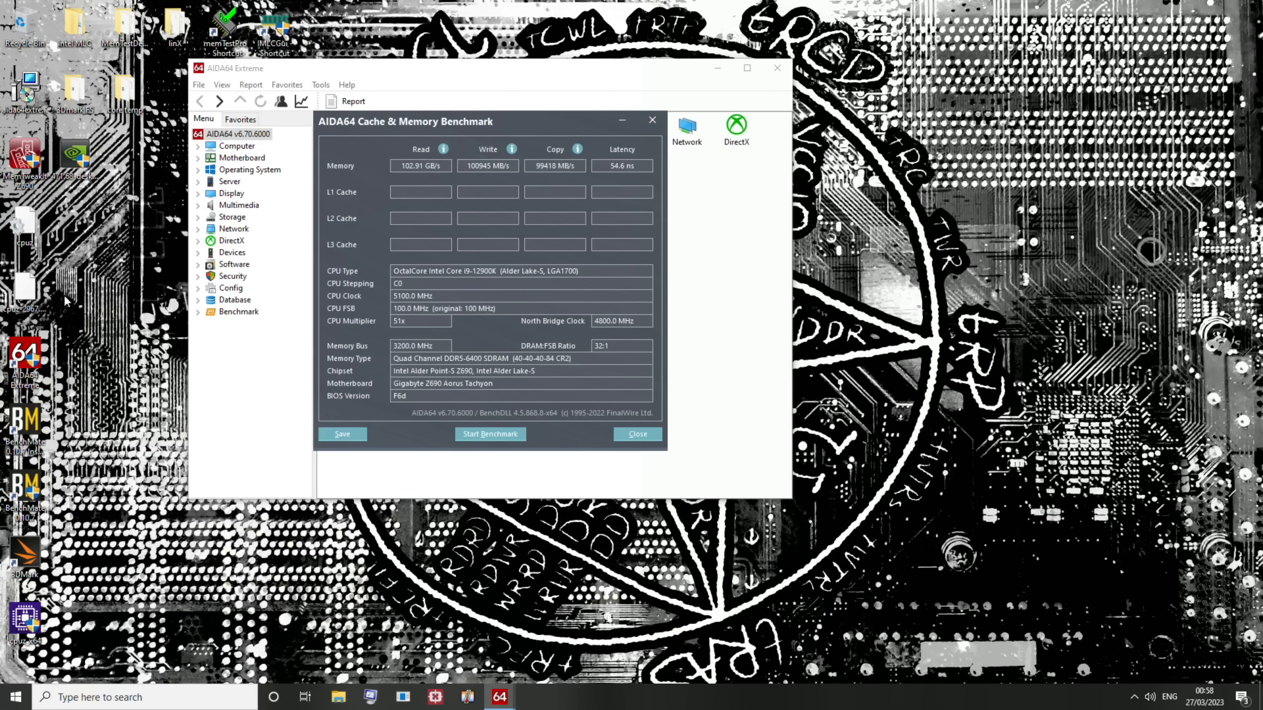
mouse_move(628, 180)
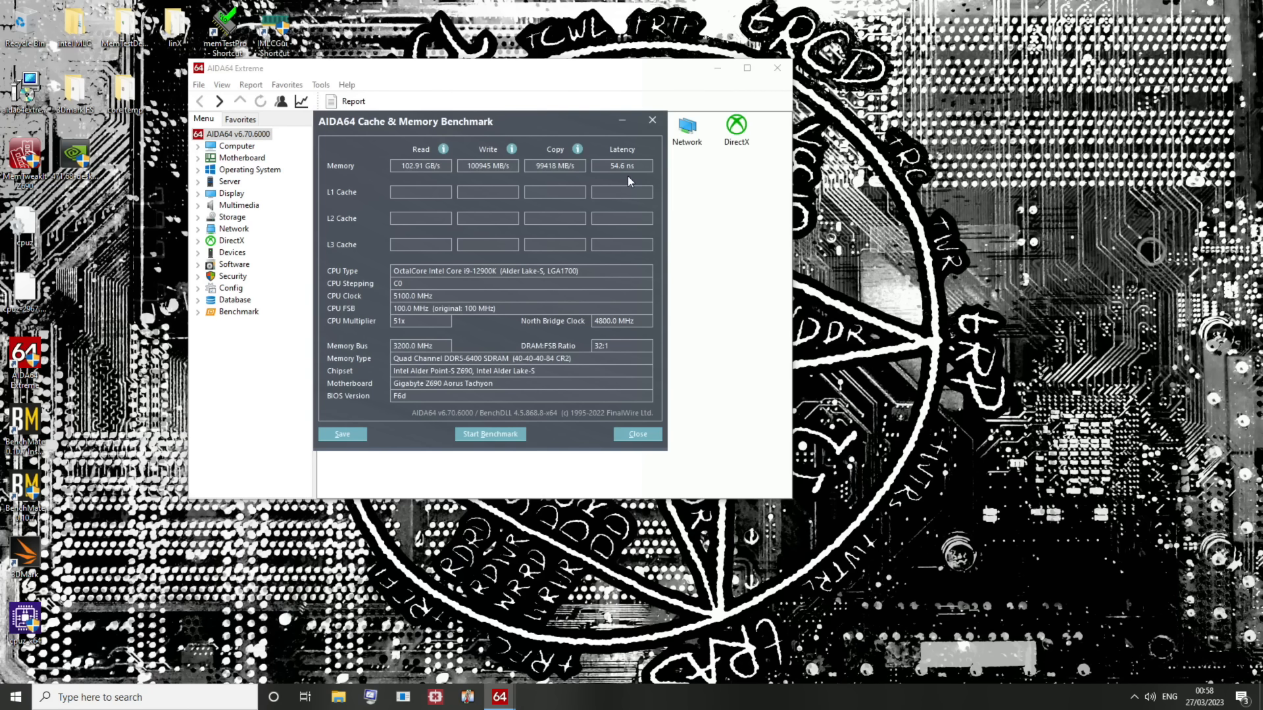
mouse_move(584, 187)
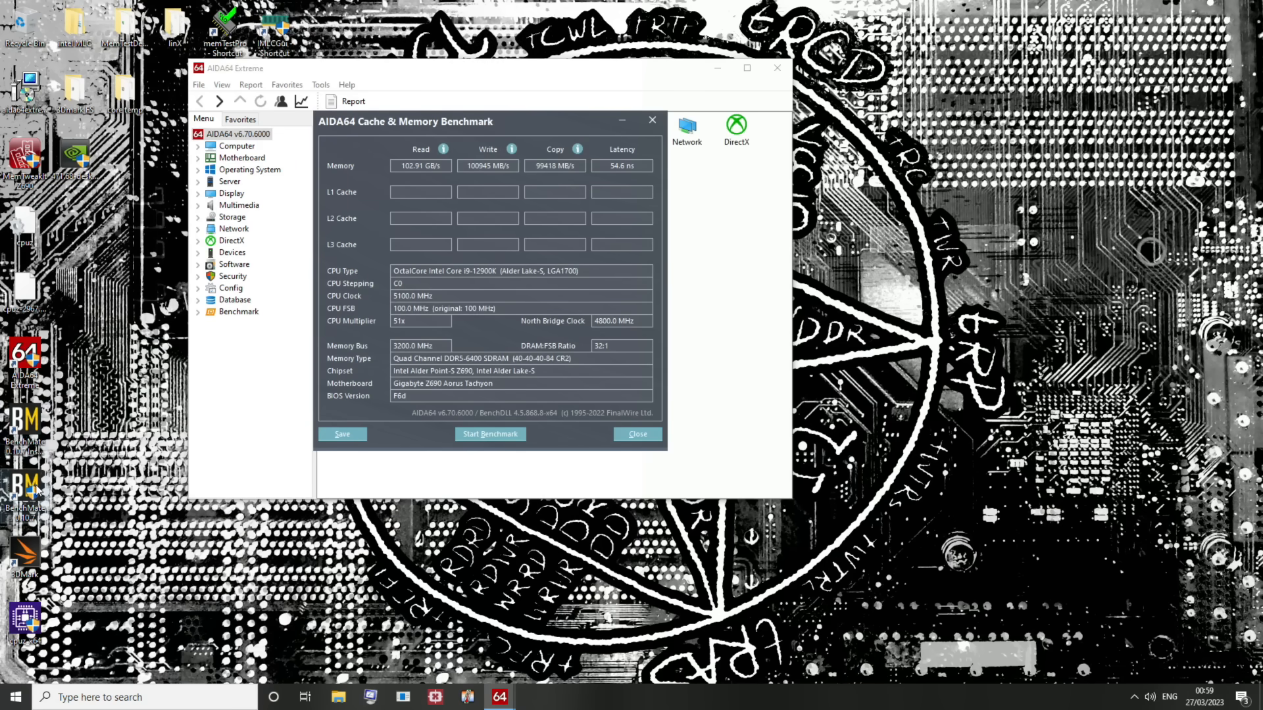
mouse_move(671, 306)
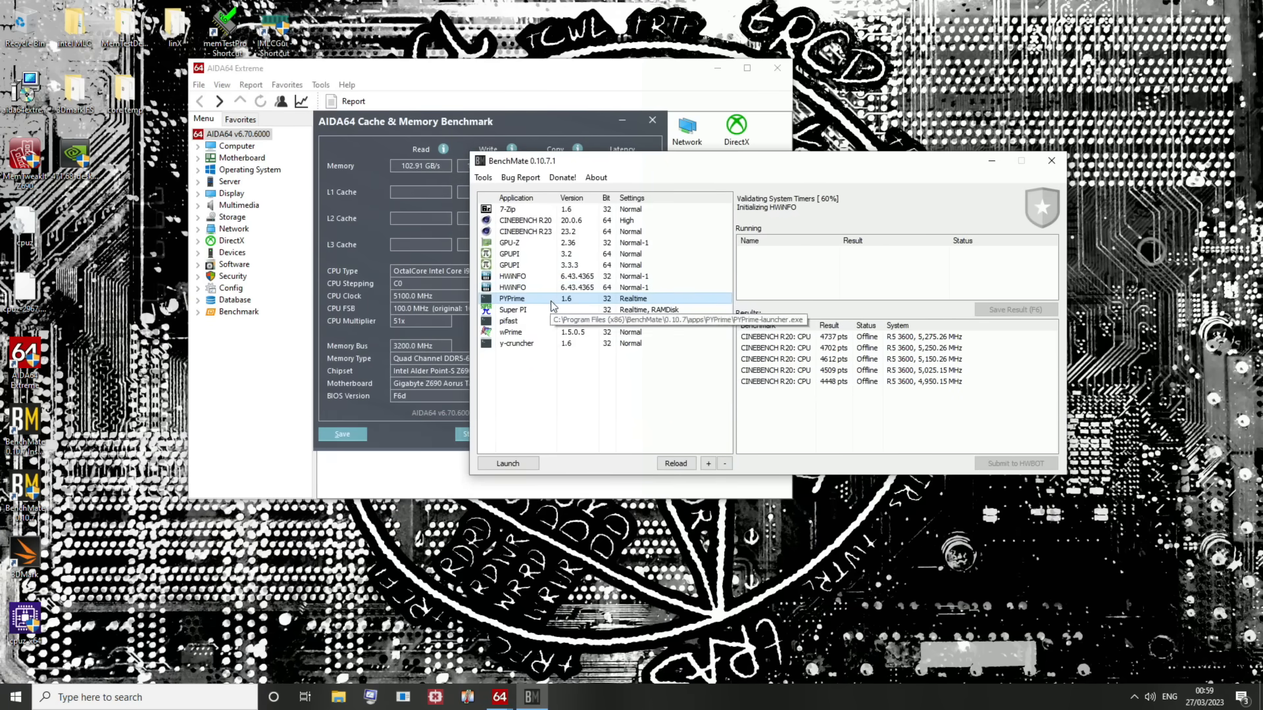
- Launch PYPrime 2.0 from BenchMate and start the 2B benchmark run
left_click(507, 463)
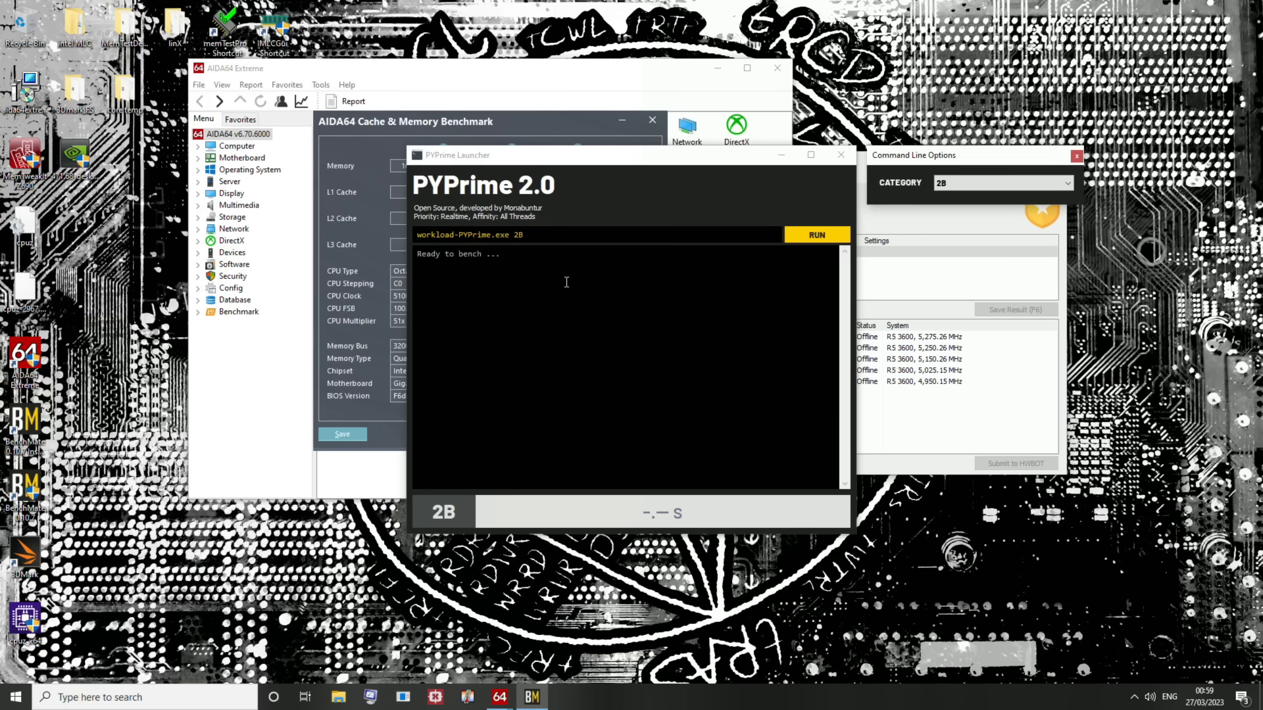
mouse_move(629, 167)
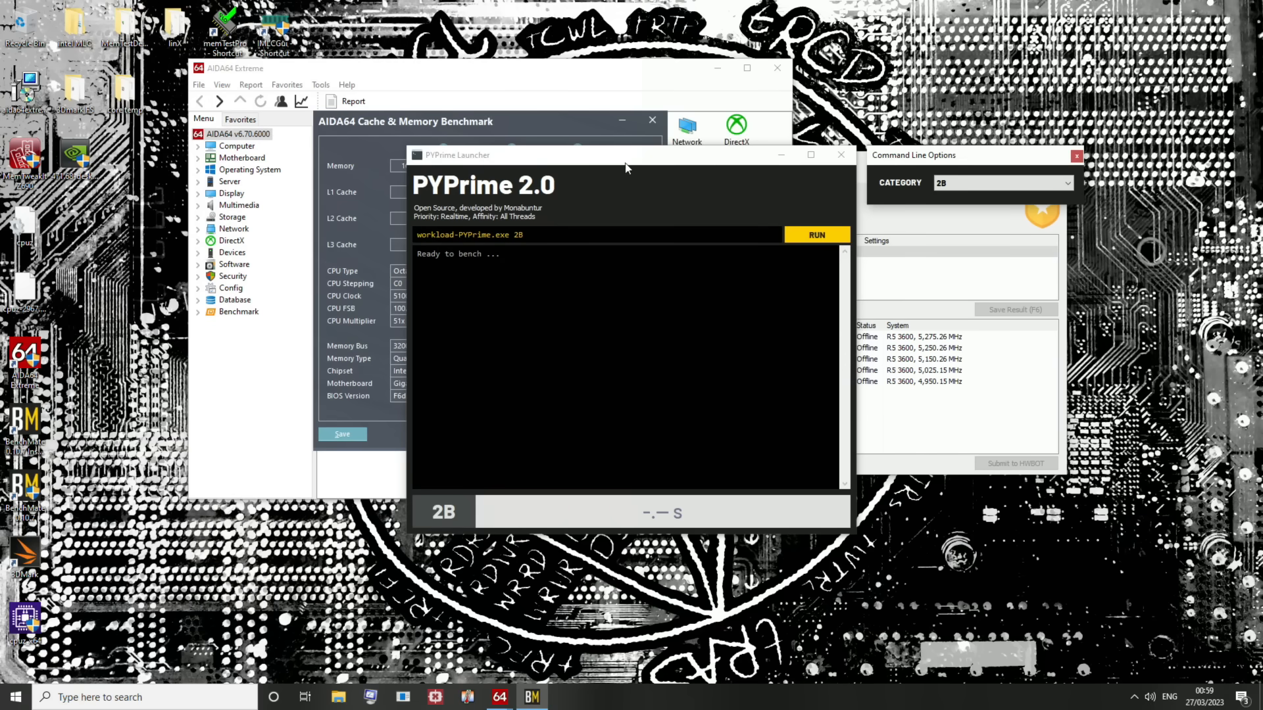
mouse_move(755, 221)
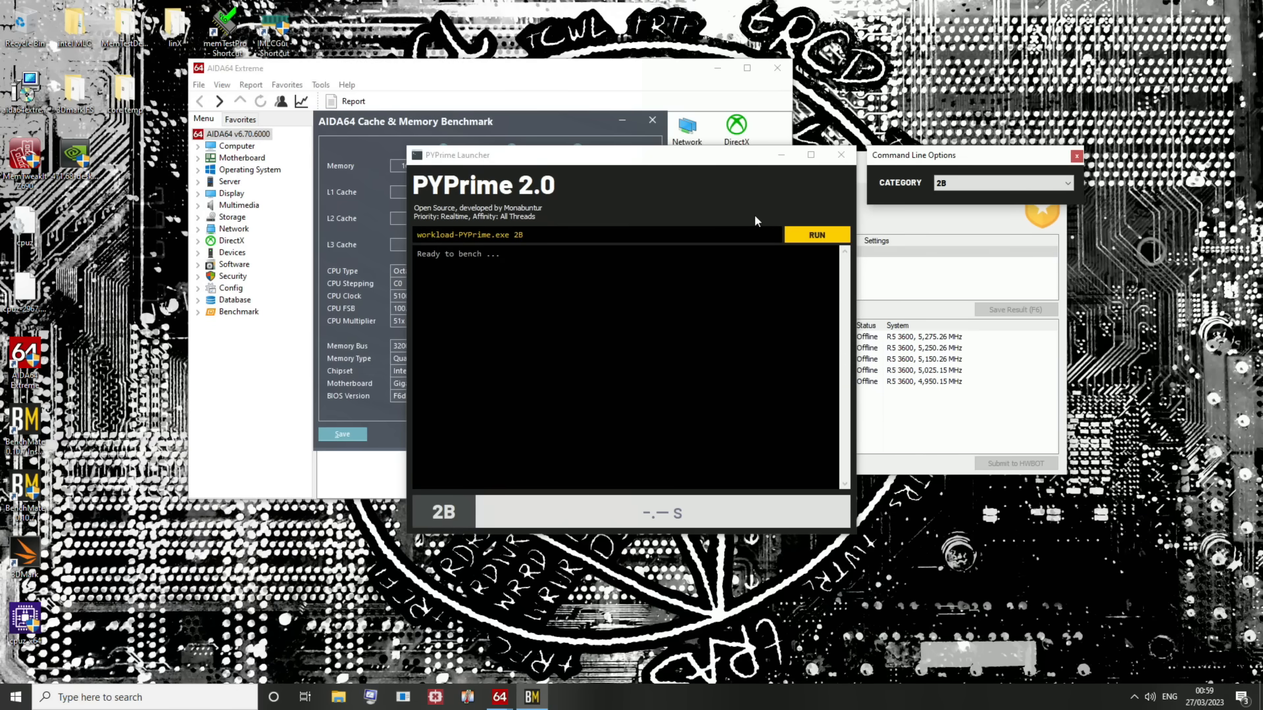
left_click(815, 234)
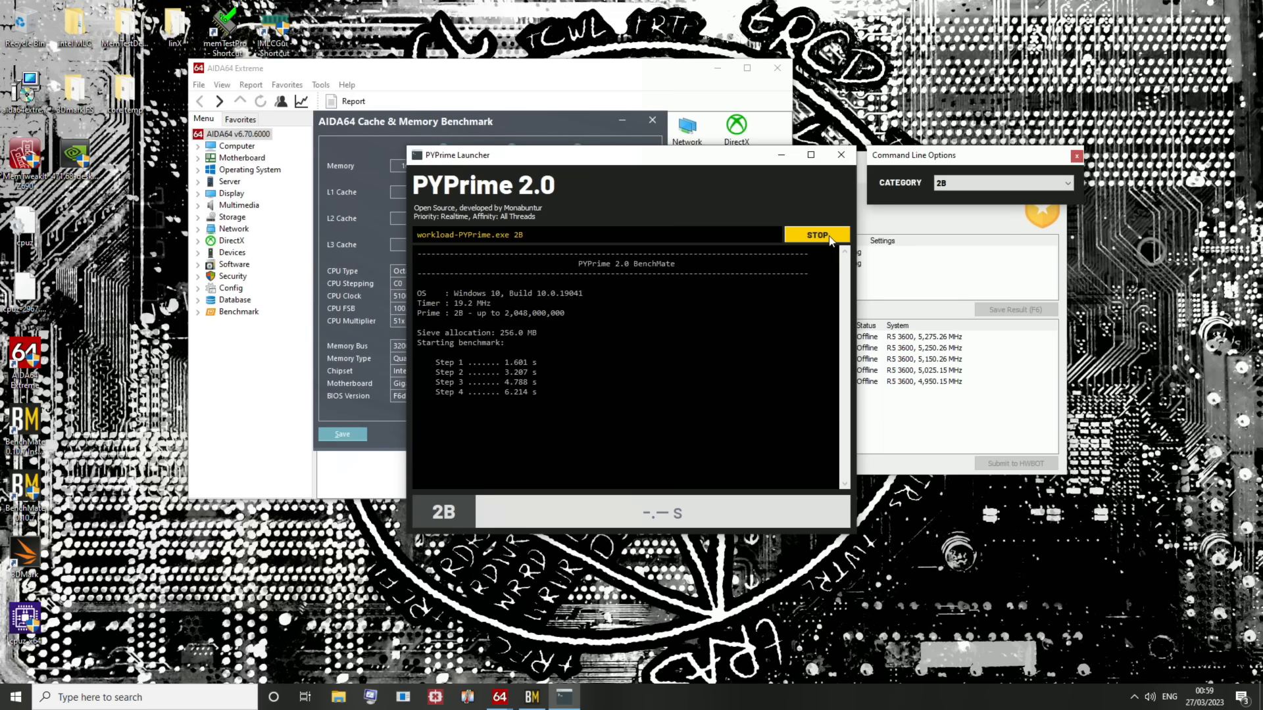
- Let the 2B run finish, validating prime 2,047,999,957 in 8.894 s
left_click(815, 234)
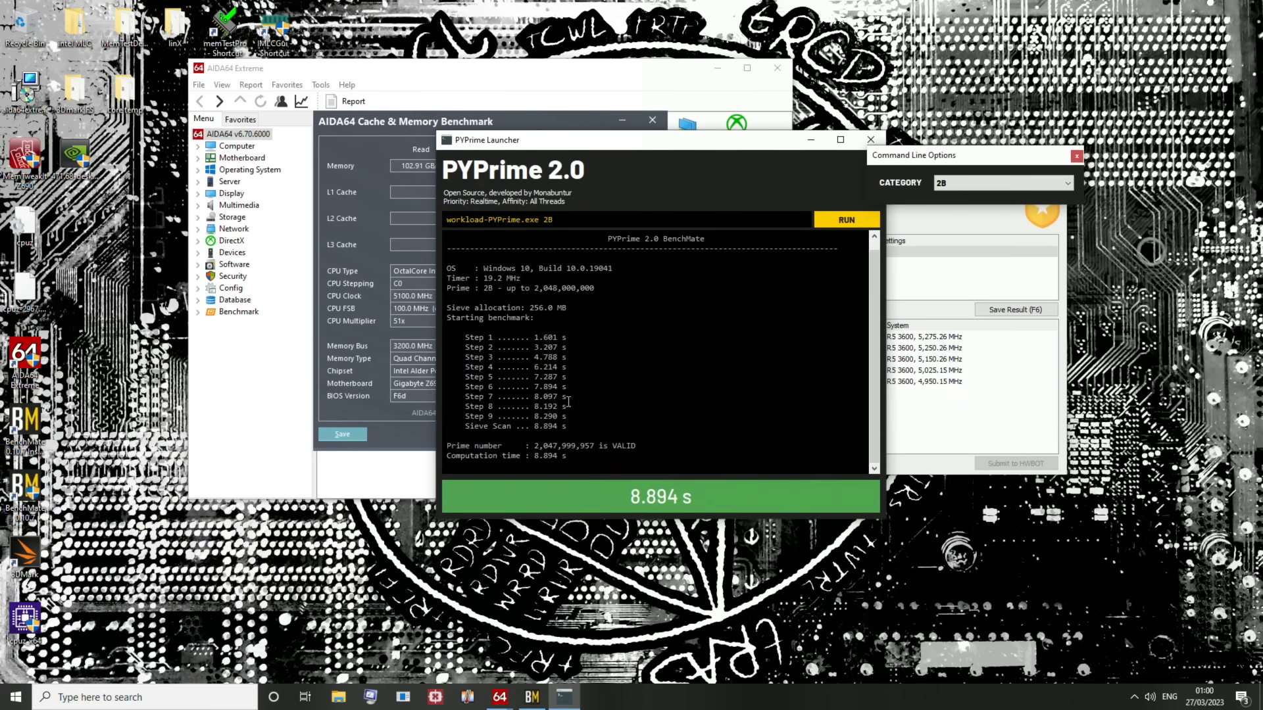
mouse_move(694, 482)
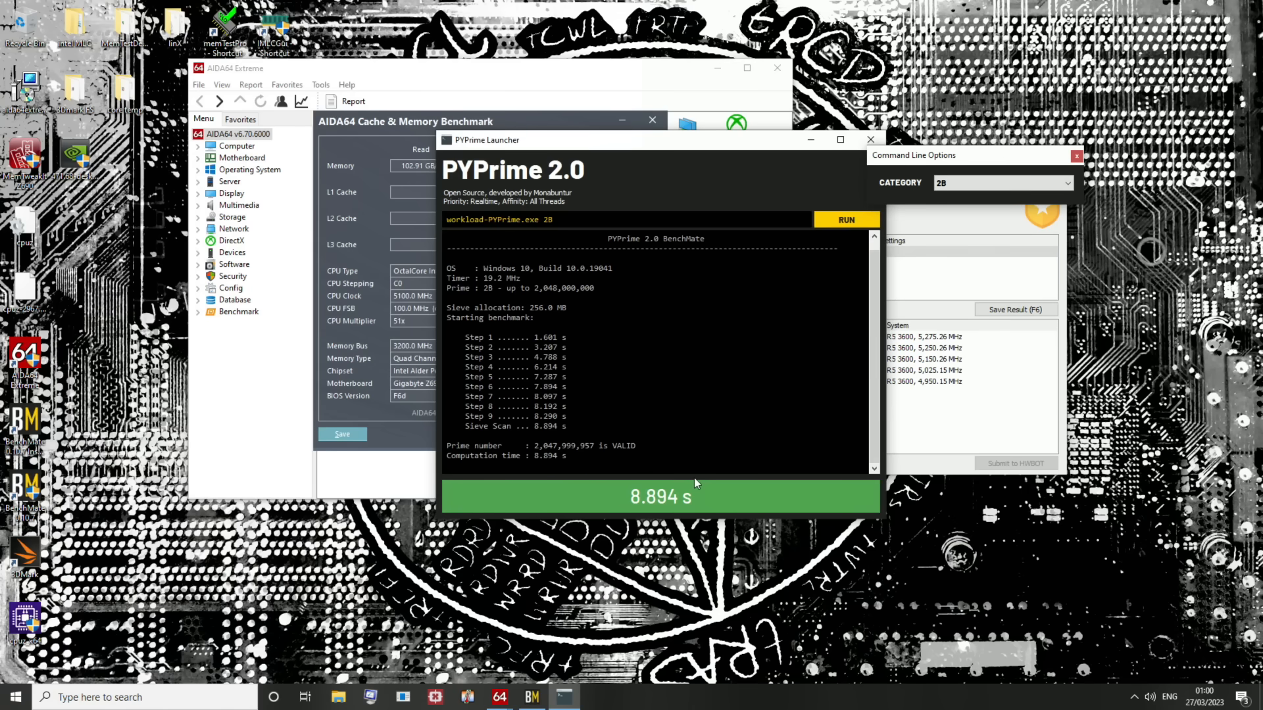
mouse_move(474, 5)
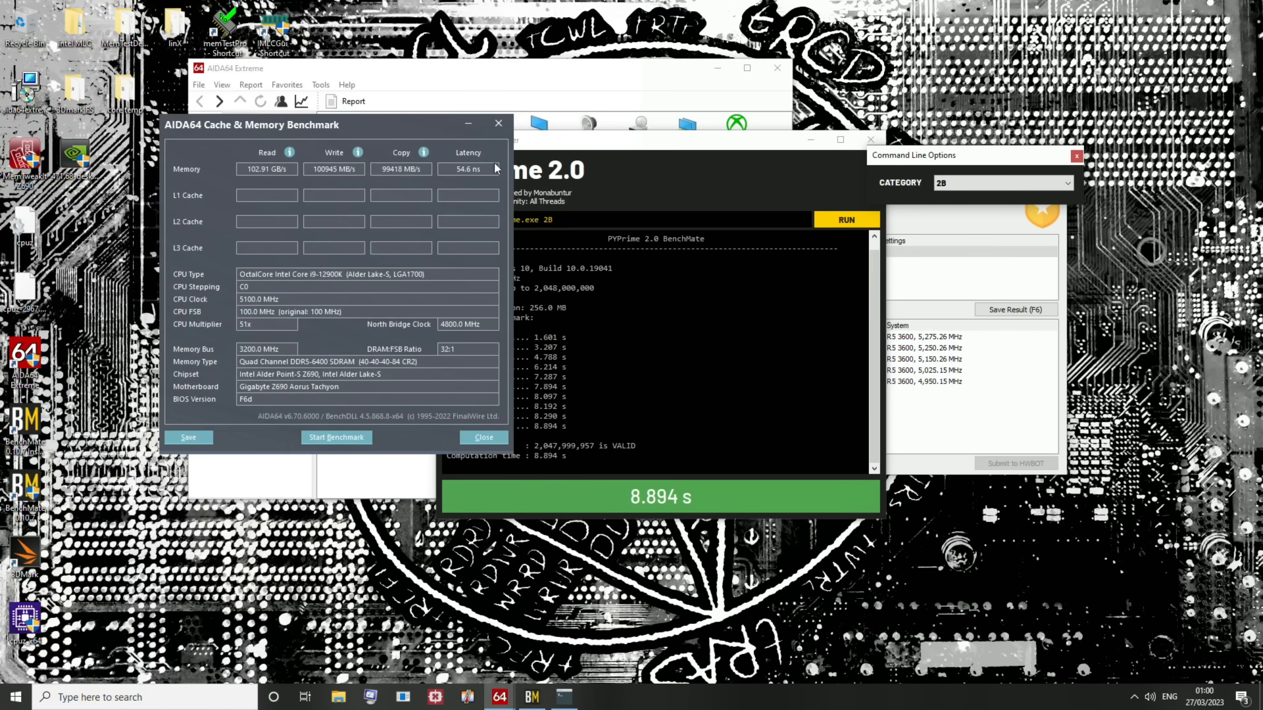
mouse_move(462, 178)
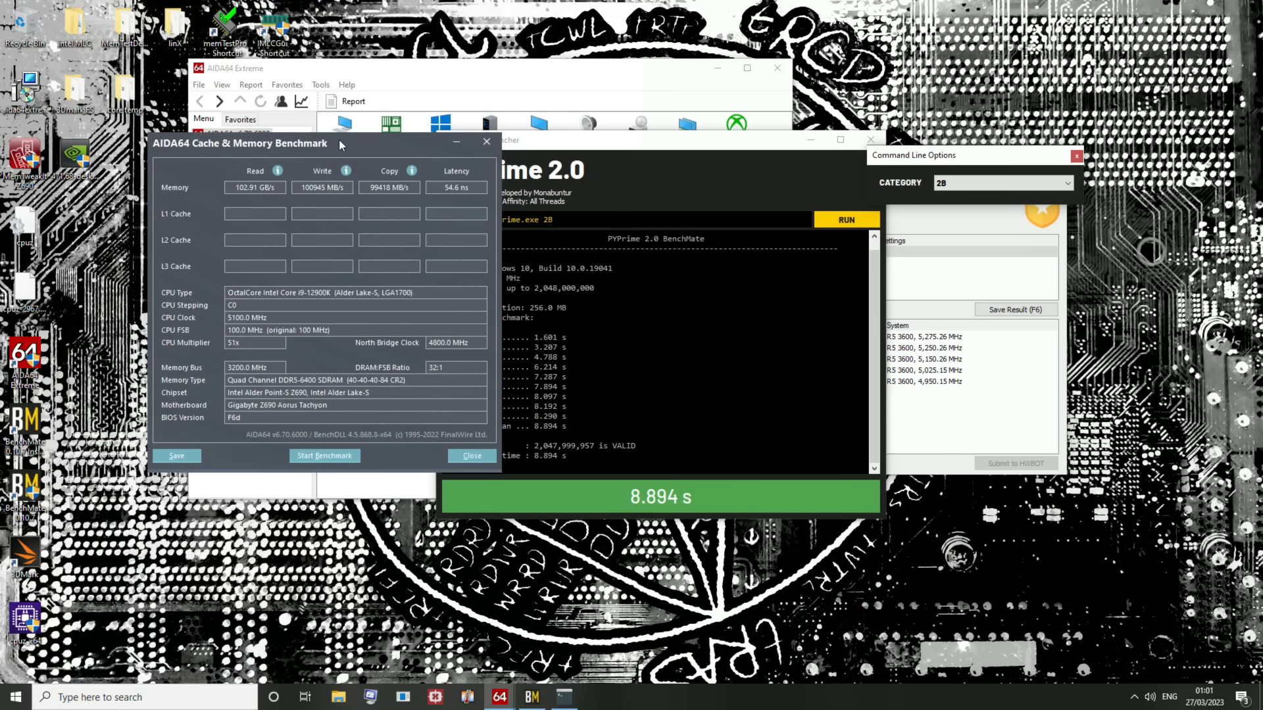
mouse_move(342, 100)
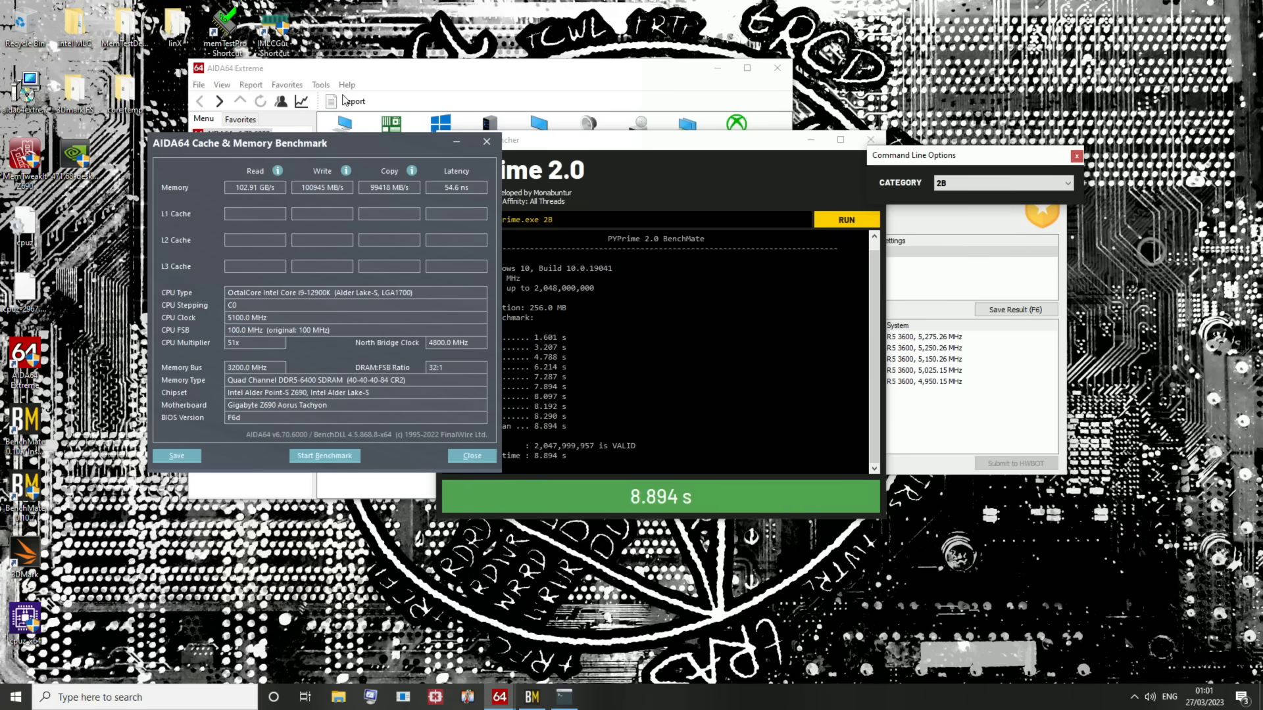
mouse_move(285, 189)
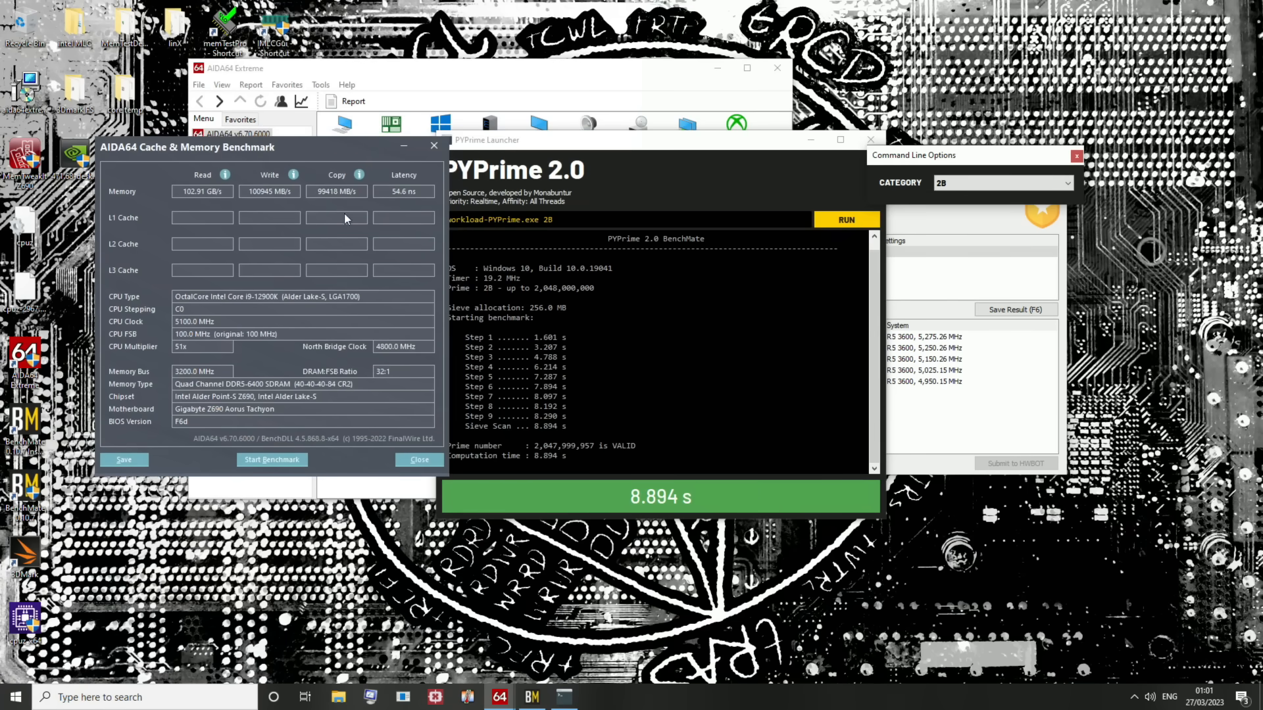
mouse_move(916, 420)
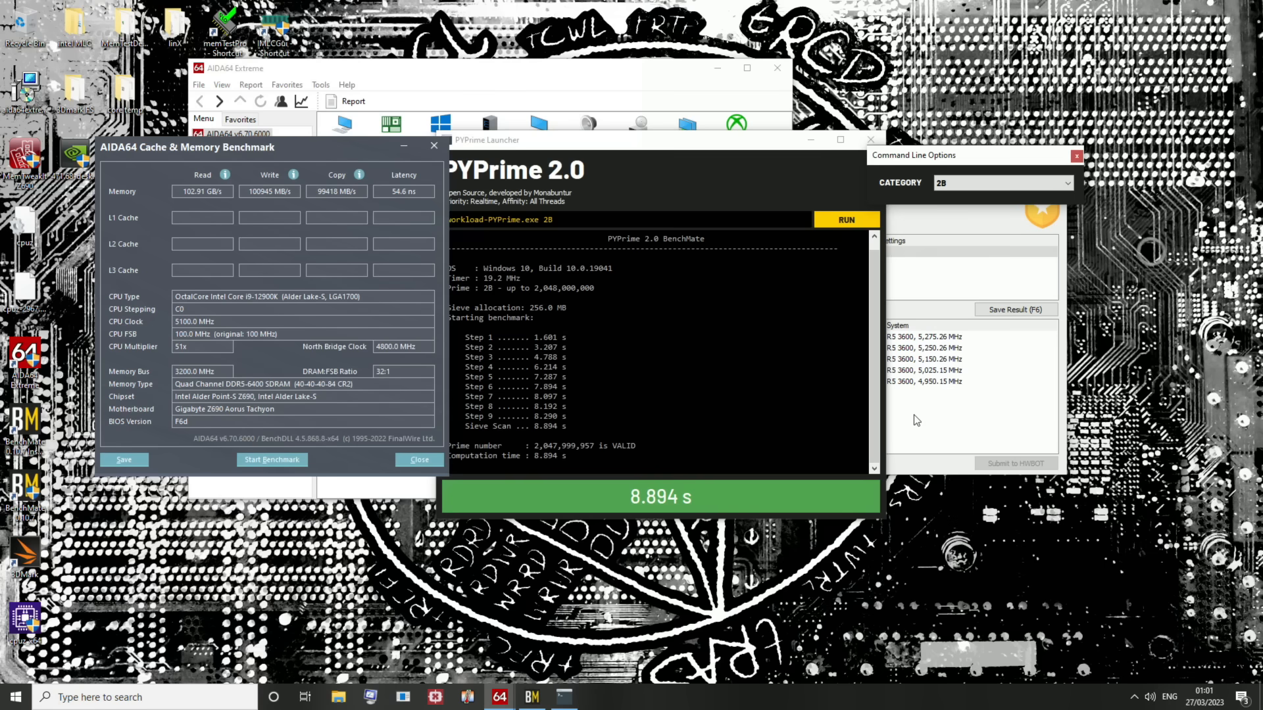
mouse_move(405, 271)
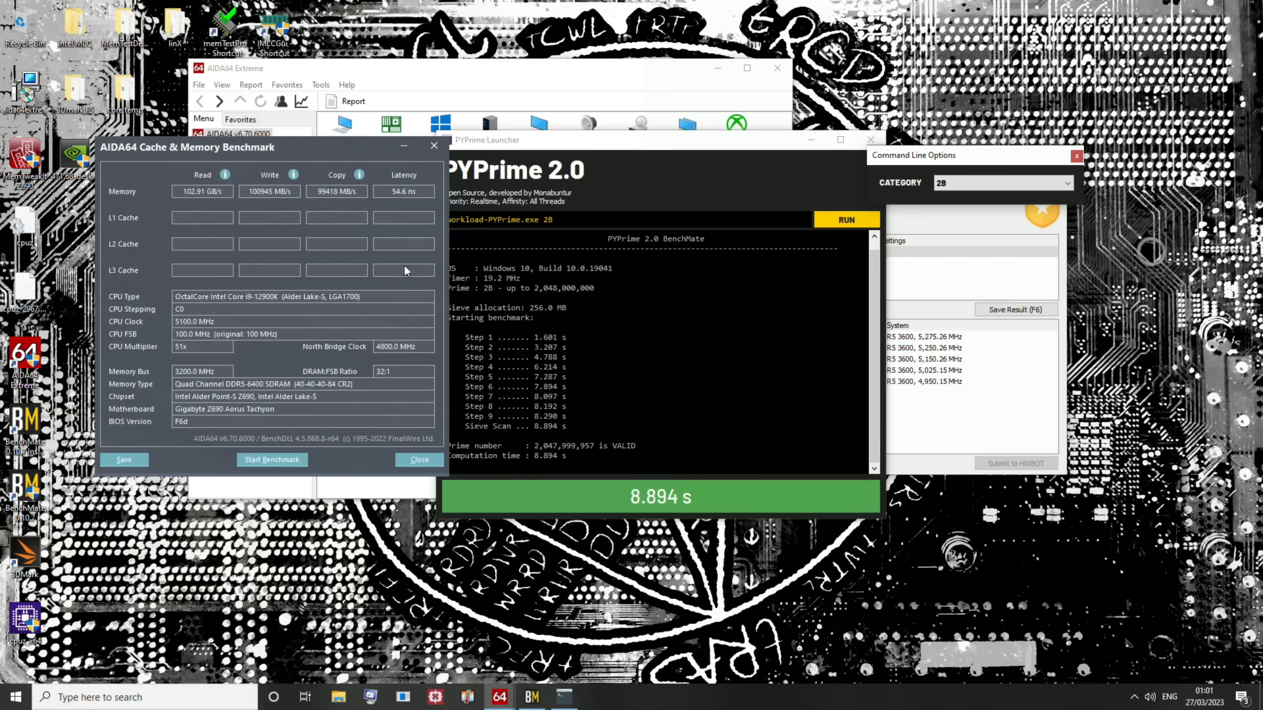
mouse_move(137, 352)
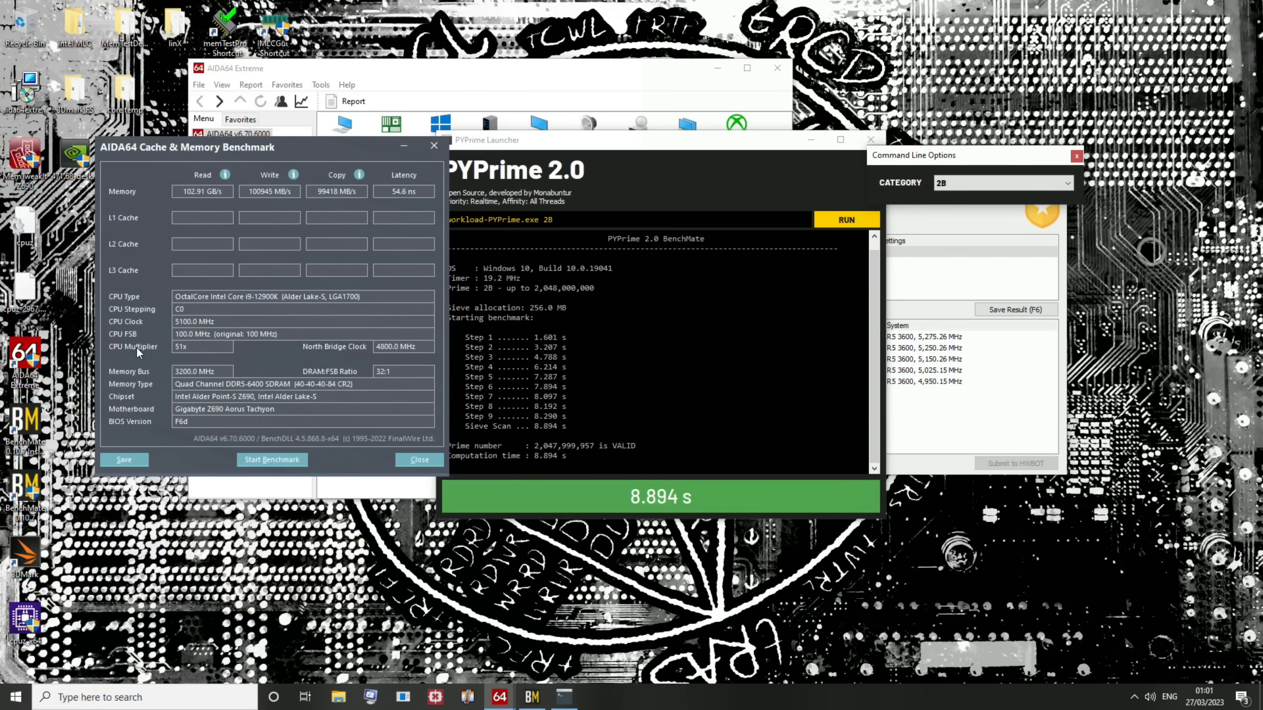
mouse_move(124, 361)
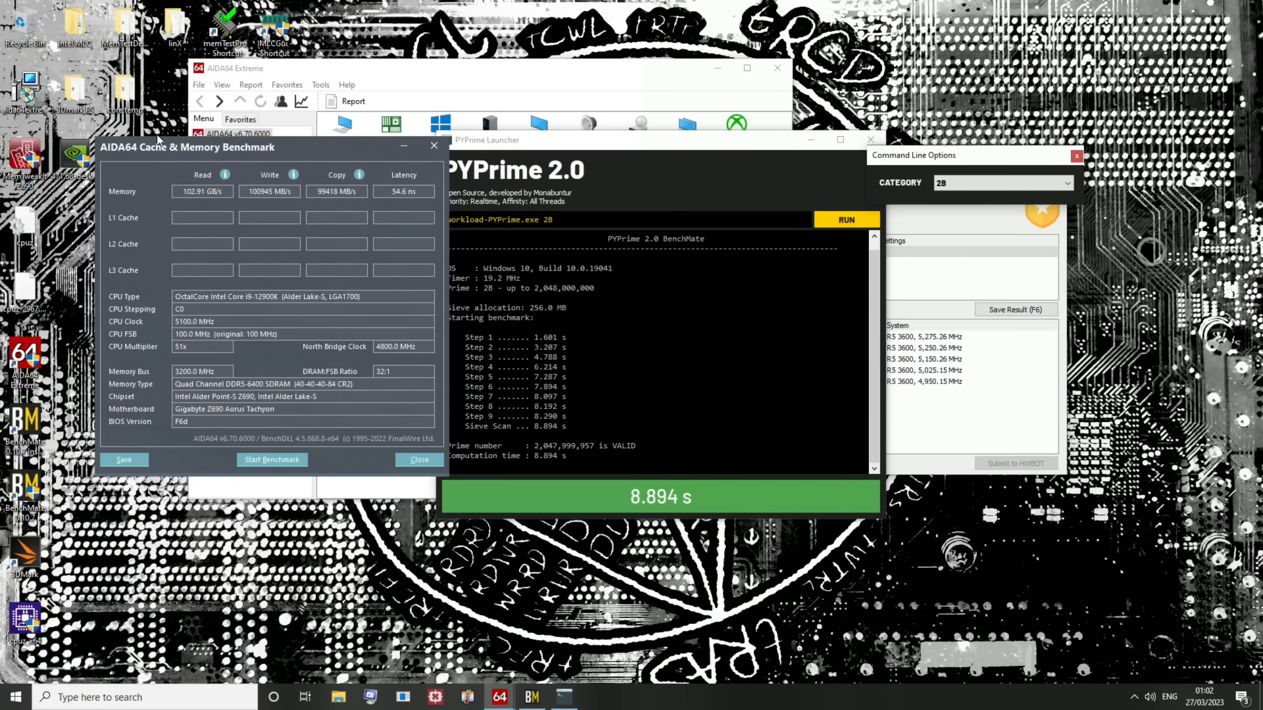
mouse_move(204, 122)
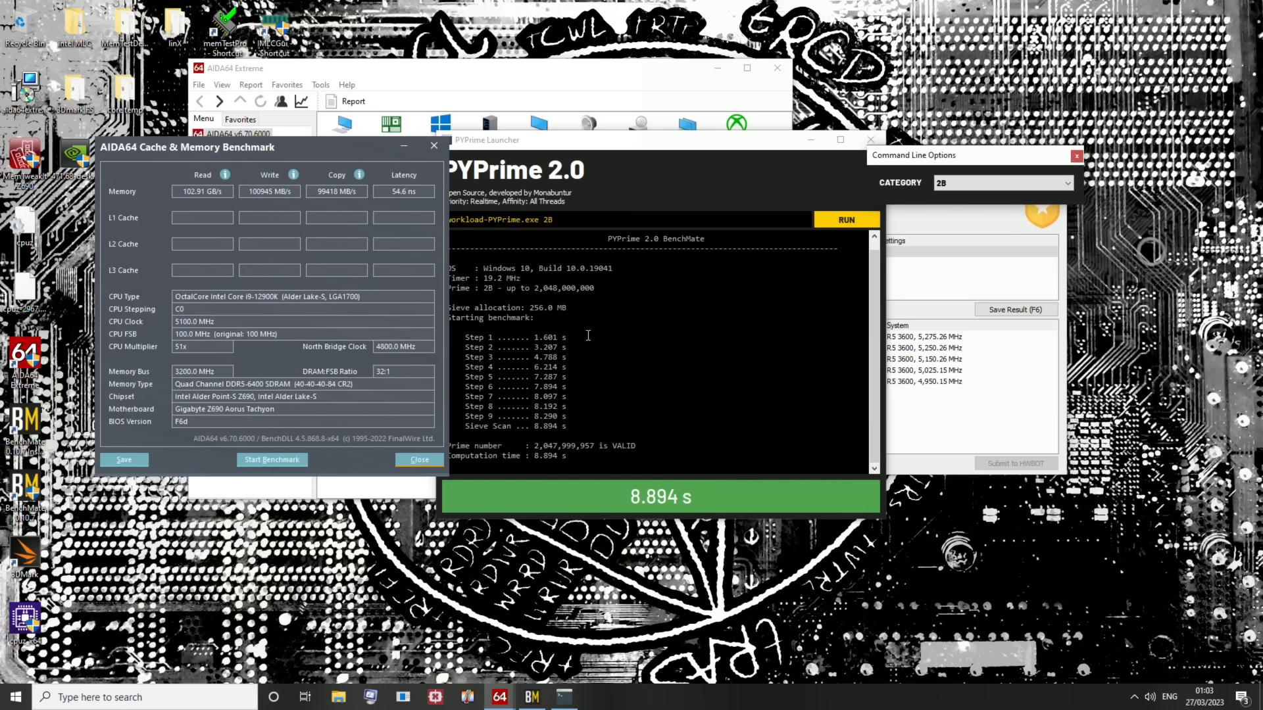
mouse_move(275, 525)
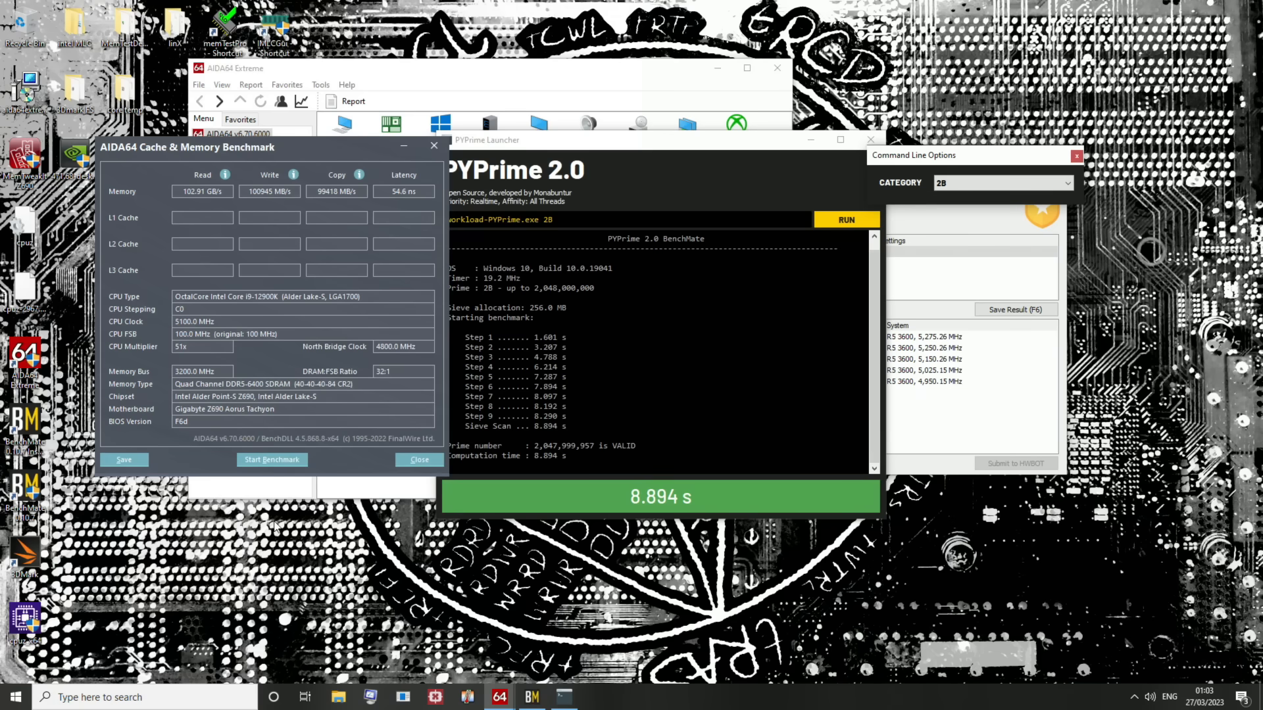
mouse_move(281, 252)
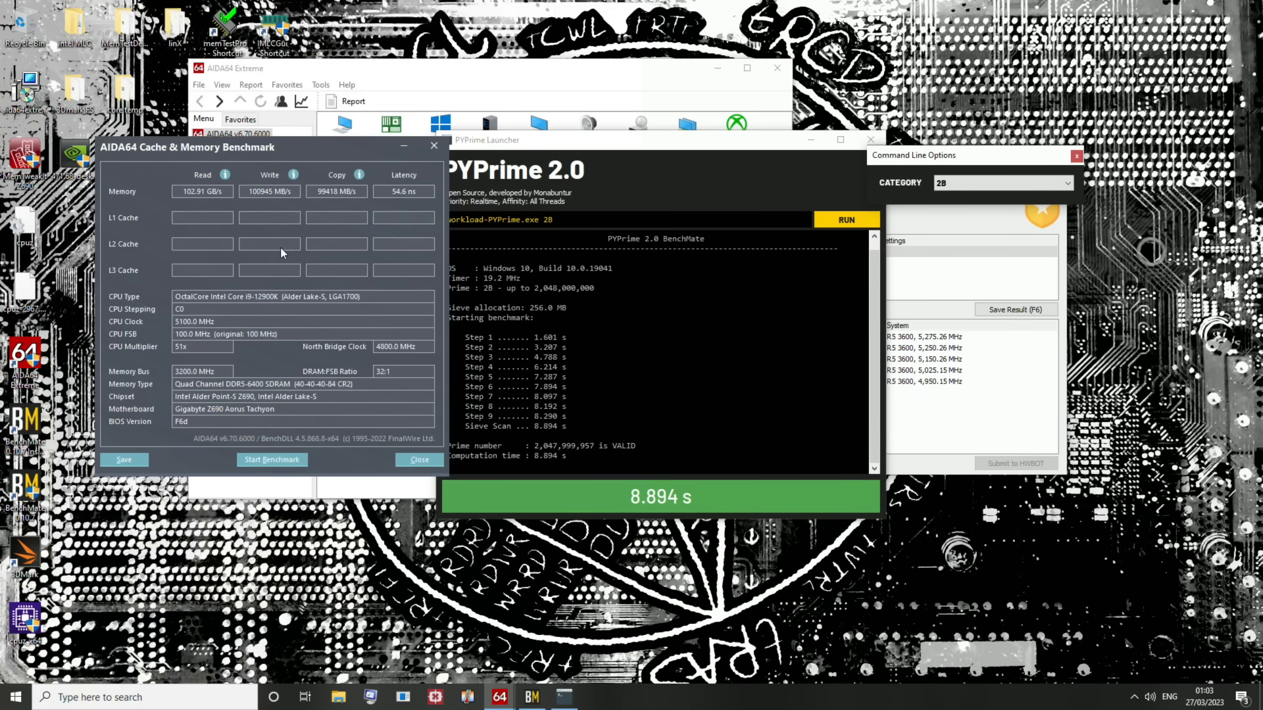
mouse_move(343, 256)
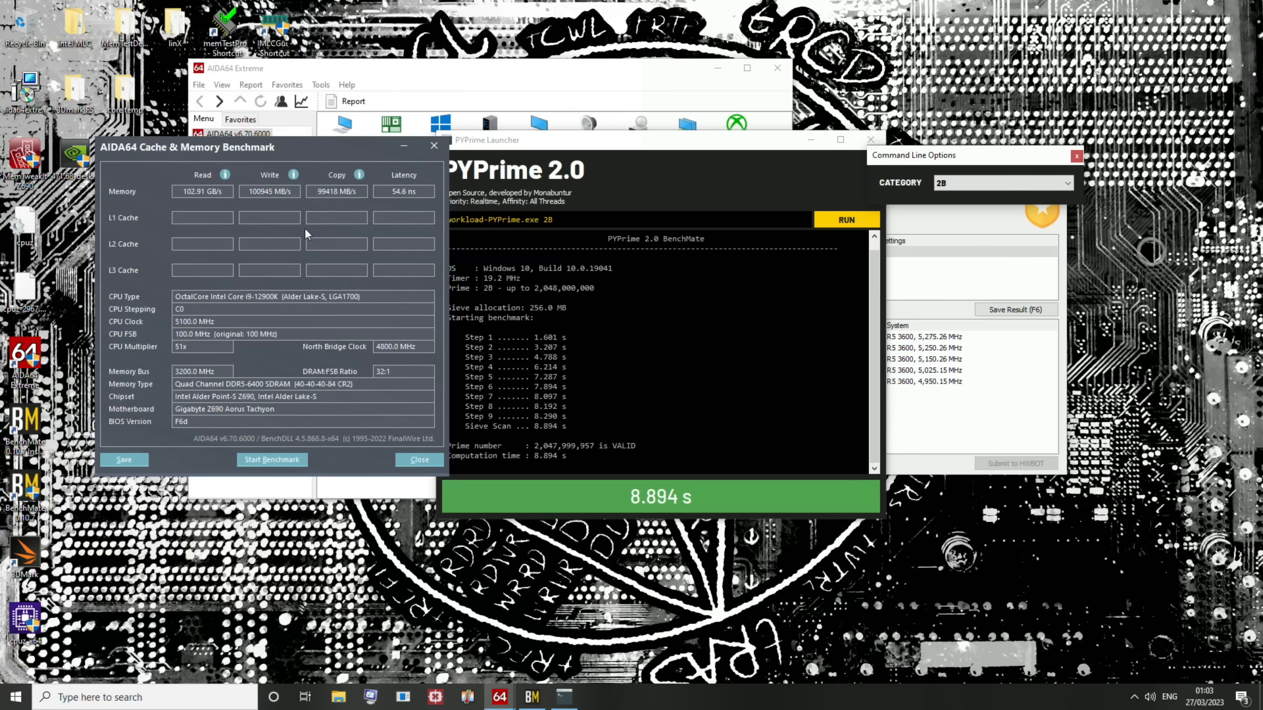
mouse_move(313, 235)
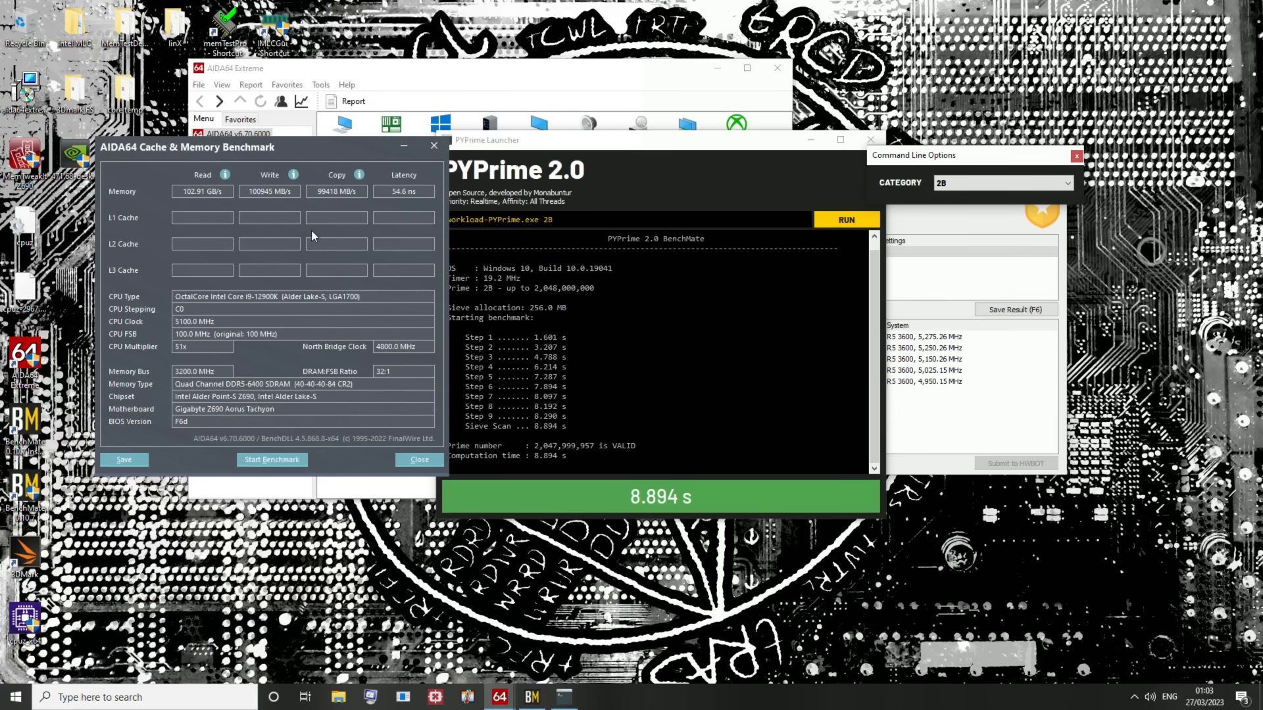